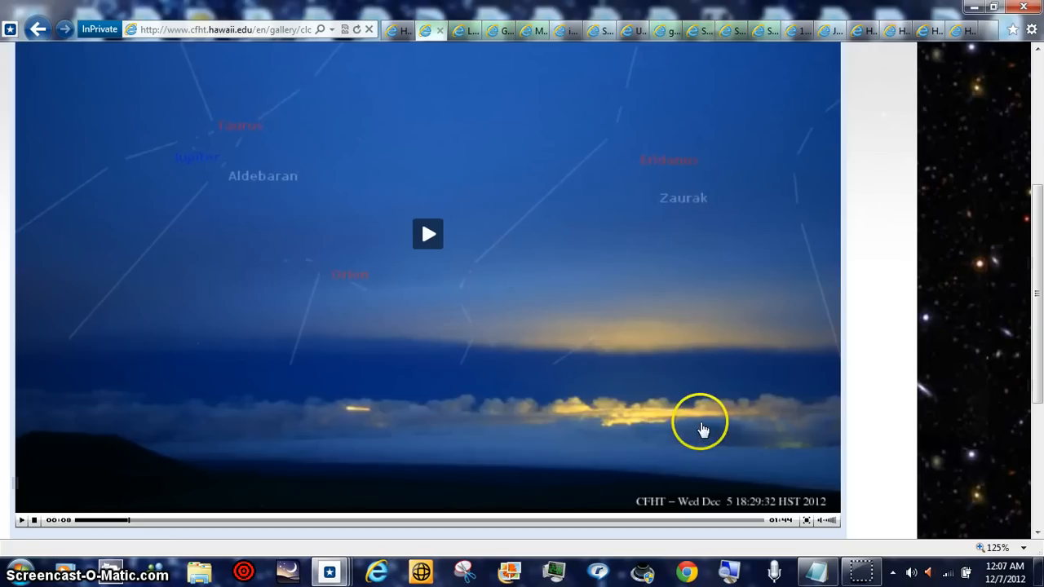
pyautogui.moveTo(629, 450)
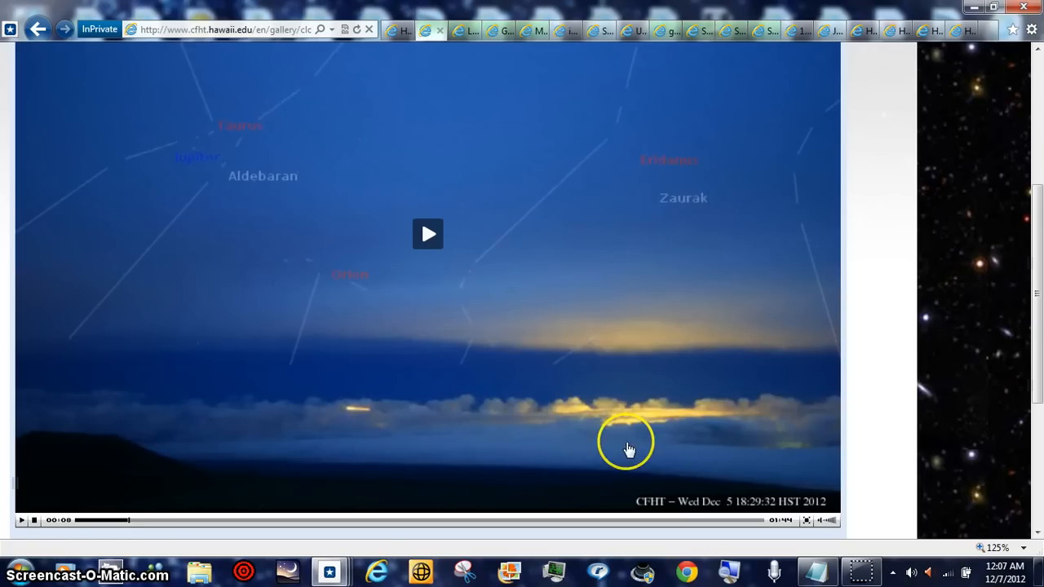
pyautogui.moveTo(808, 521)
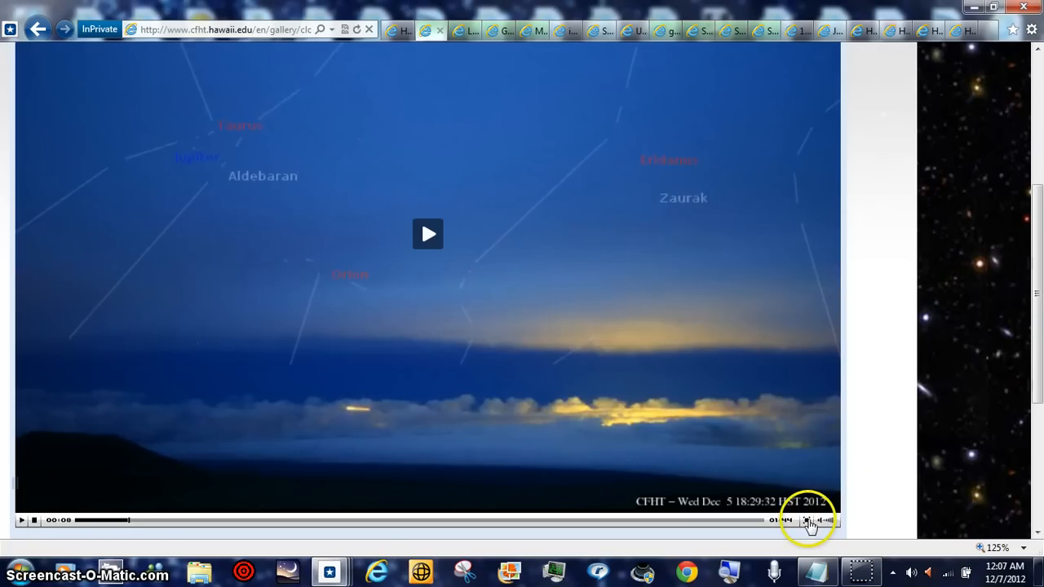
# Step: Expand the paused CFHT sky-cam video to full screen to view the streak and star labels
pyautogui.click(805, 520)
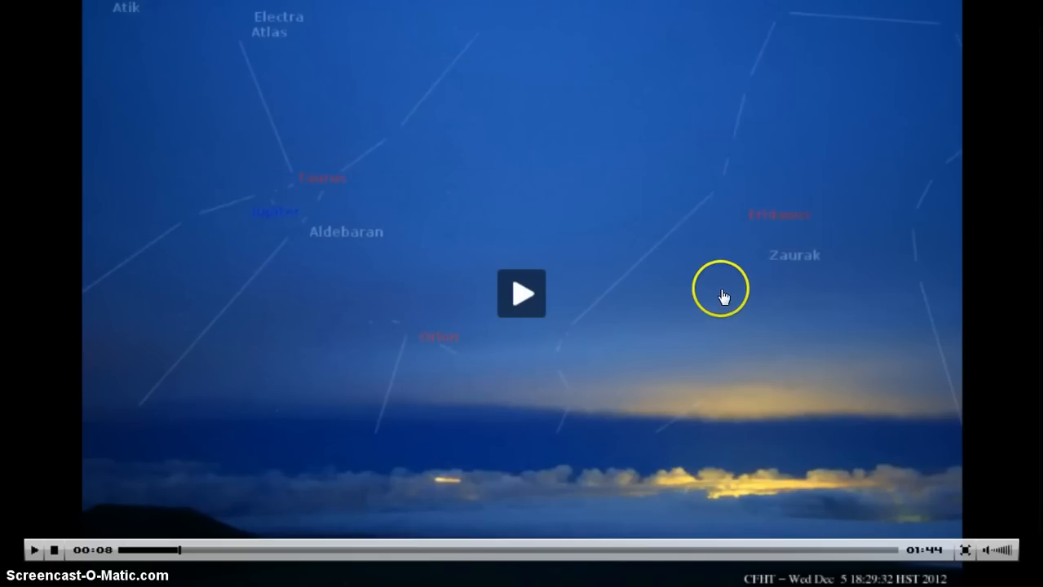
pyautogui.moveTo(781, 175)
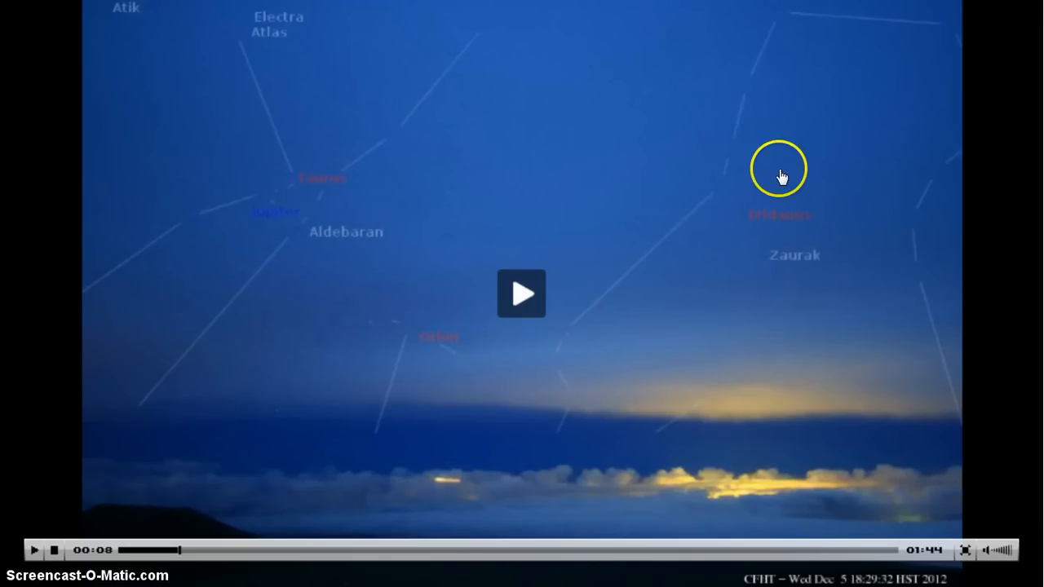
pyautogui.moveTo(51, 559)
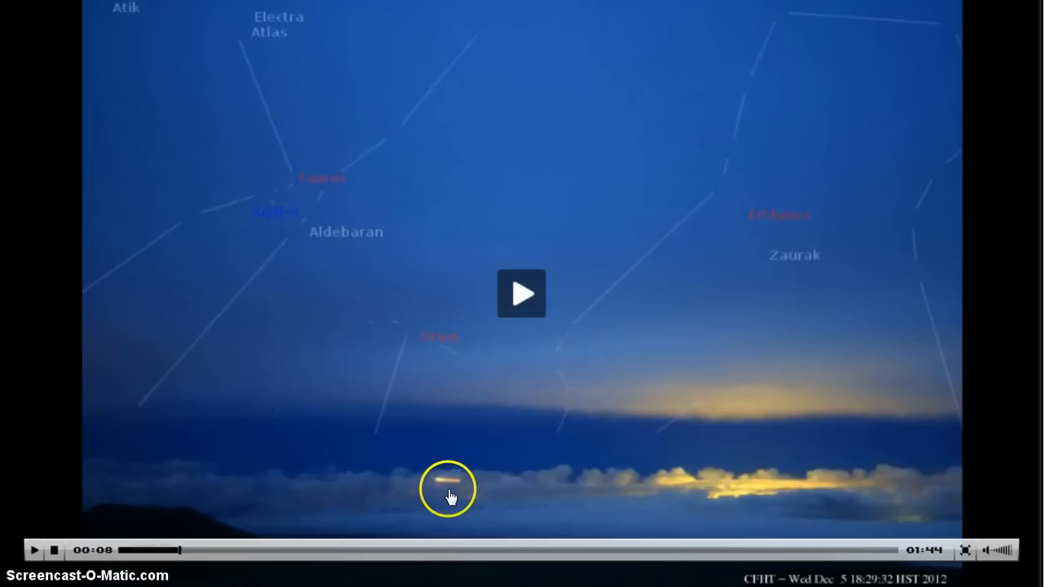
pyautogui.moveTo(36, 567)
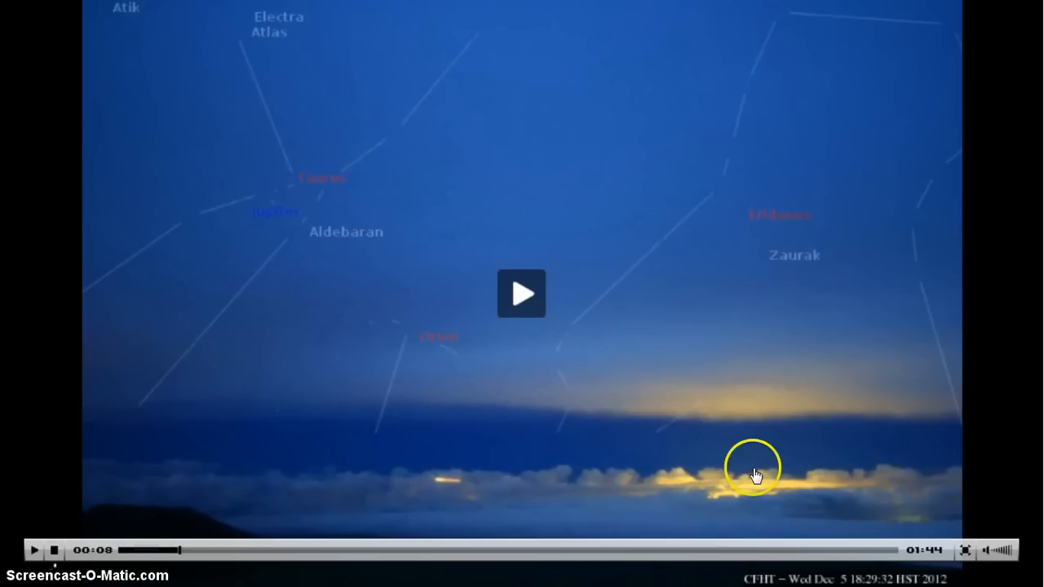
pyautogui.moveTo(812, 530)
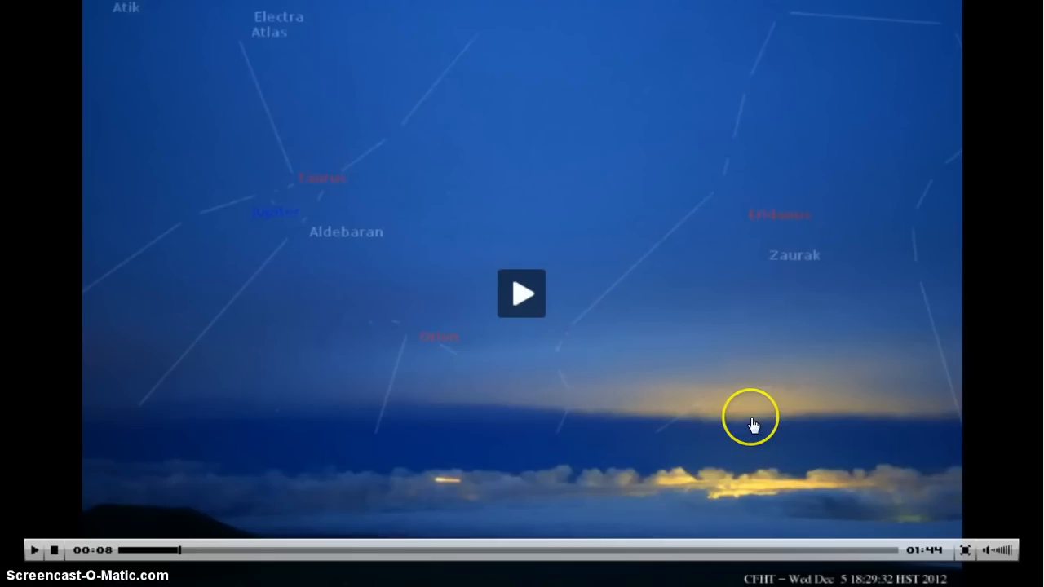
pyautogui.moveTo(719, 452)
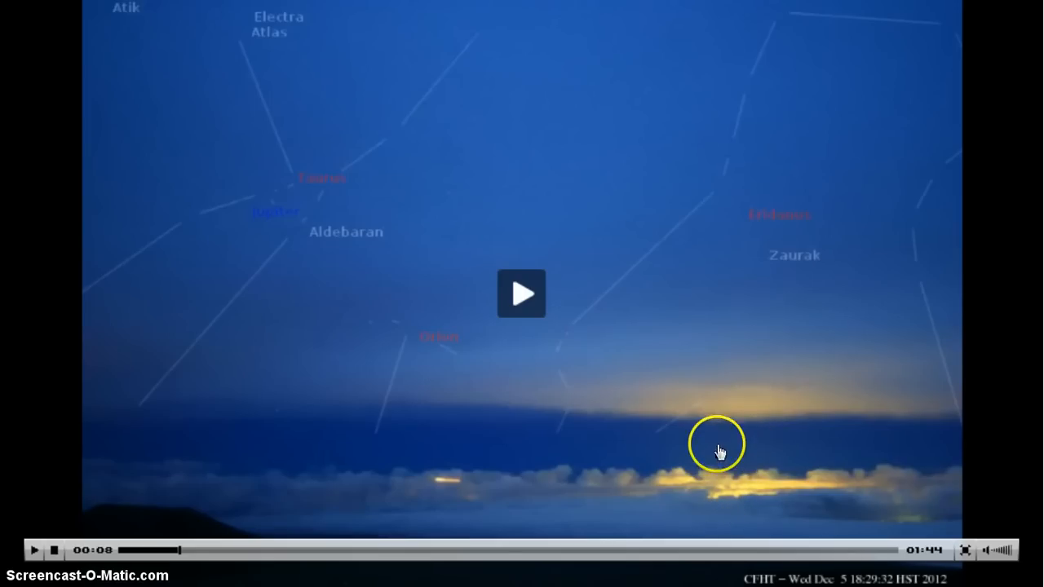
pyautogui.moveTo(789, 459)
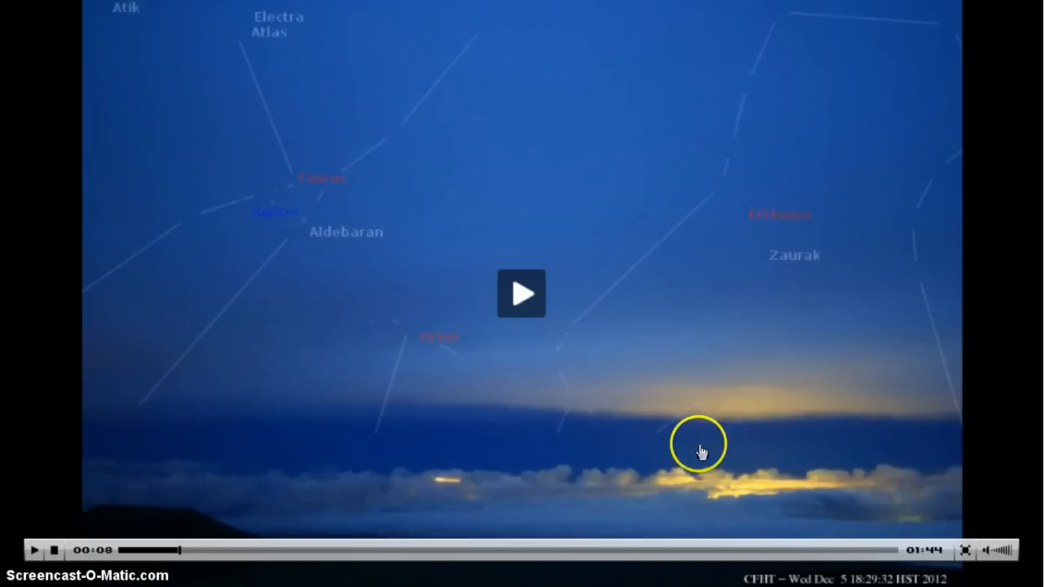
pyautogui.moveTo(682, 518)
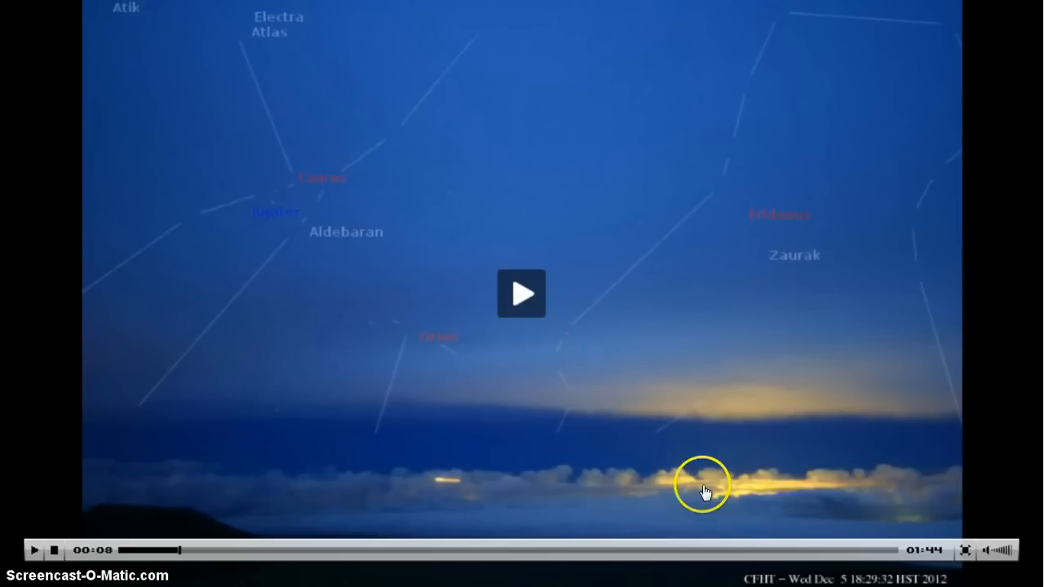
pyautogui.moveTo(956, 350)
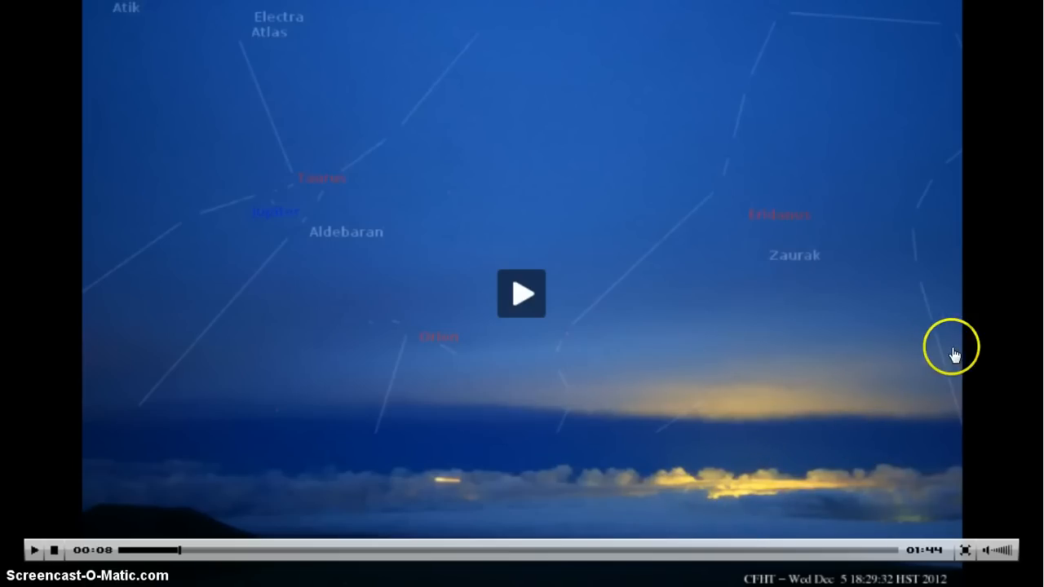
pyautogui.moveTo(692, 358)
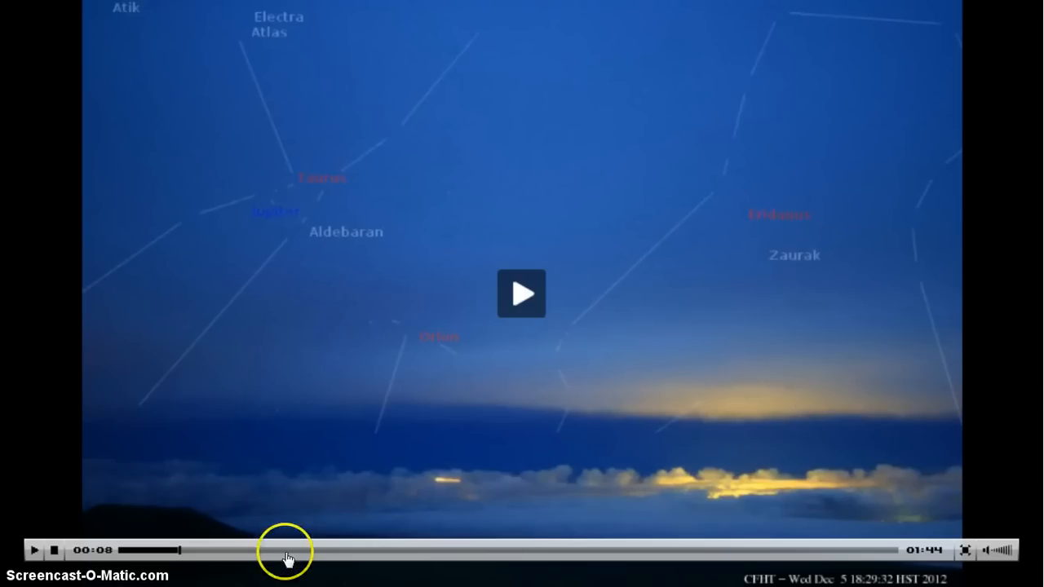
pyautogui.moveTo(800, 311)
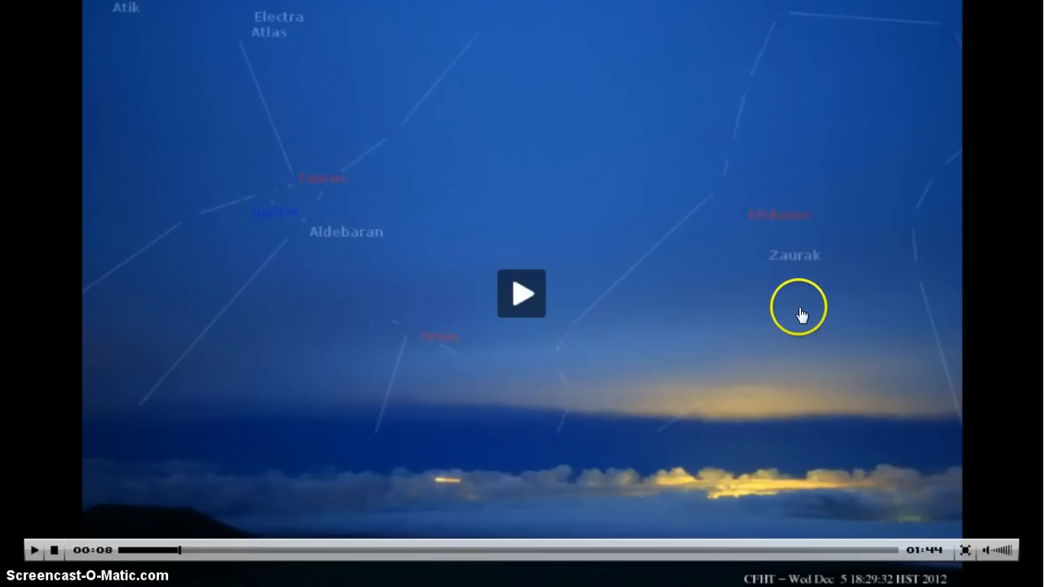
pyautogui.moveTo(270, 522)
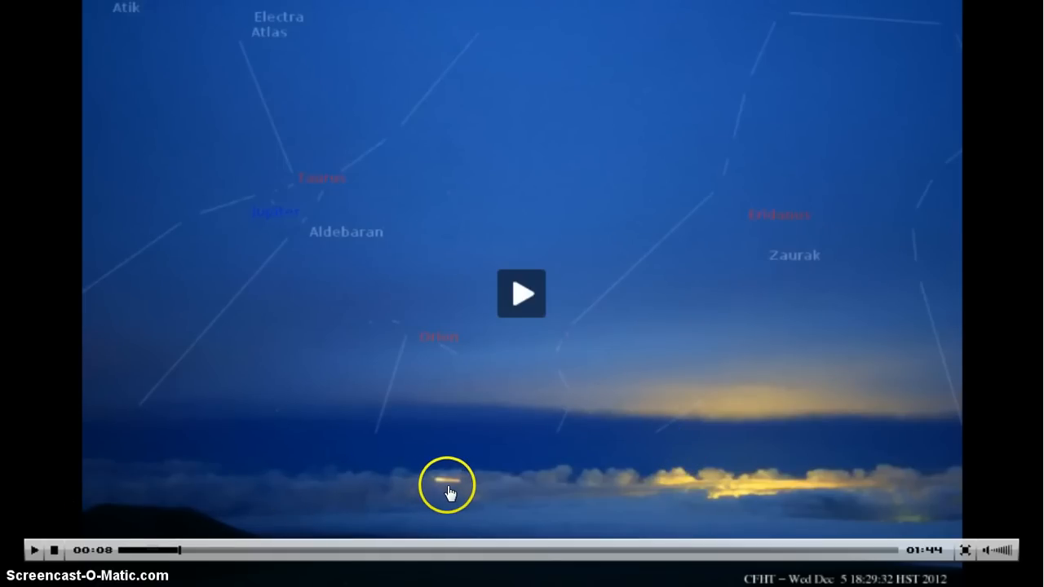
pyautogui.moveTo(37, 550)
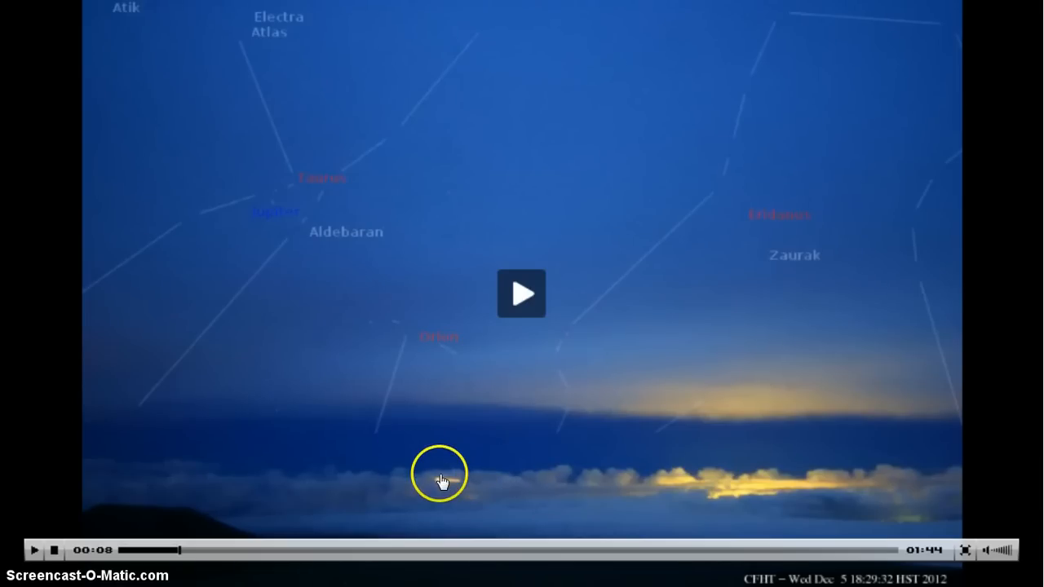
pyautogui.moveTo(711, 511)
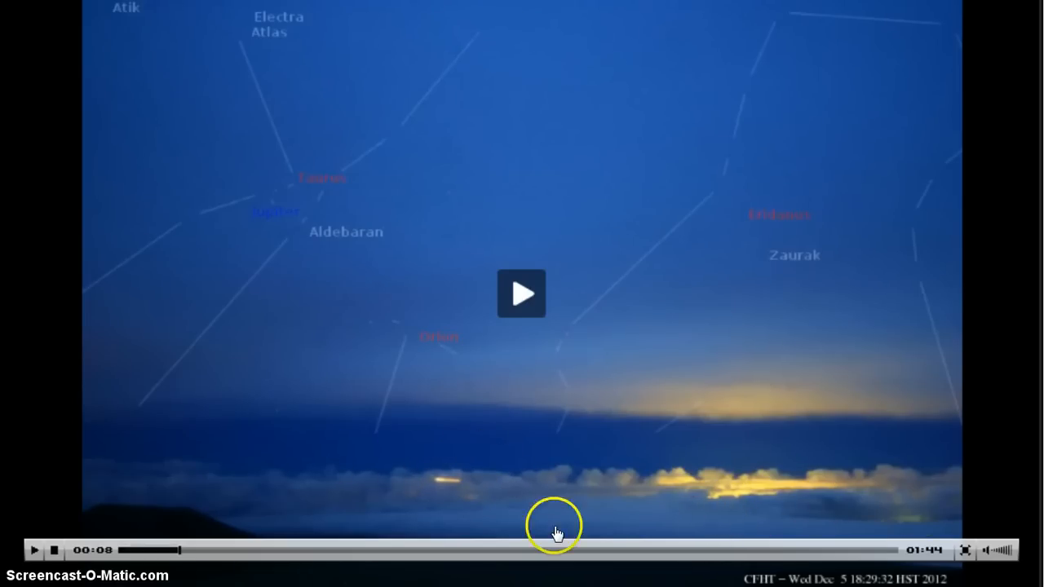
pyautogui.moveTo(37, 567)
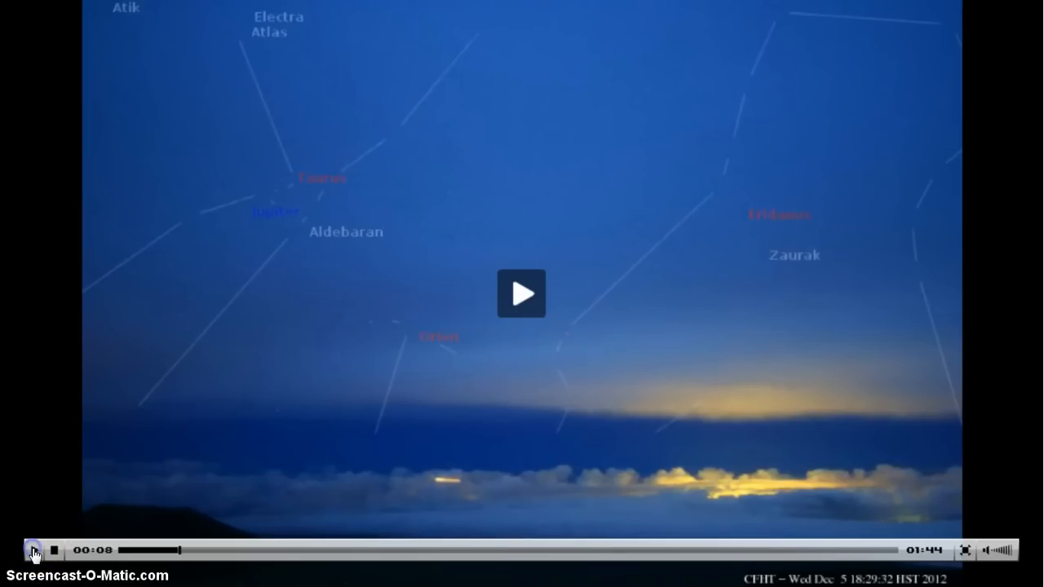
# Step: Play the video and pause it on the 00:11 frame showing Bellatrix, Mintaka and Rigel
pyautogui.click(521, 294)
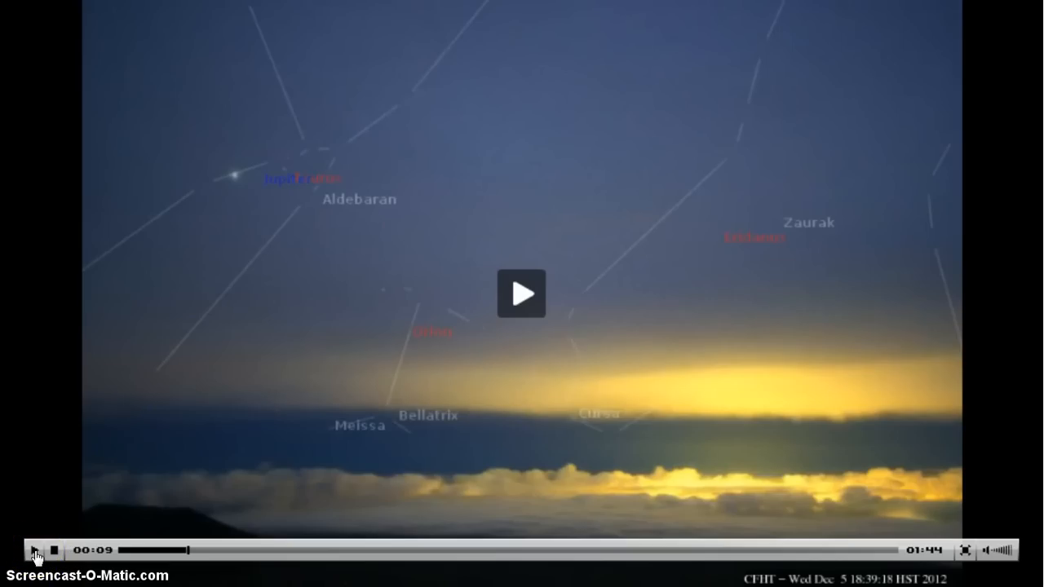
pyautogui.click(34, 548)
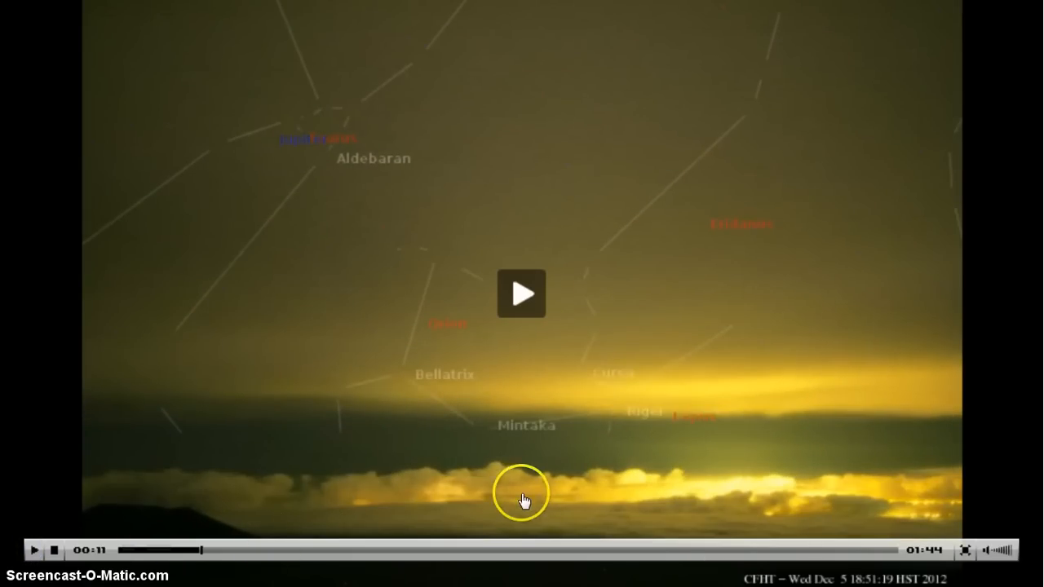
pyautogui.moveTo(90, 569)
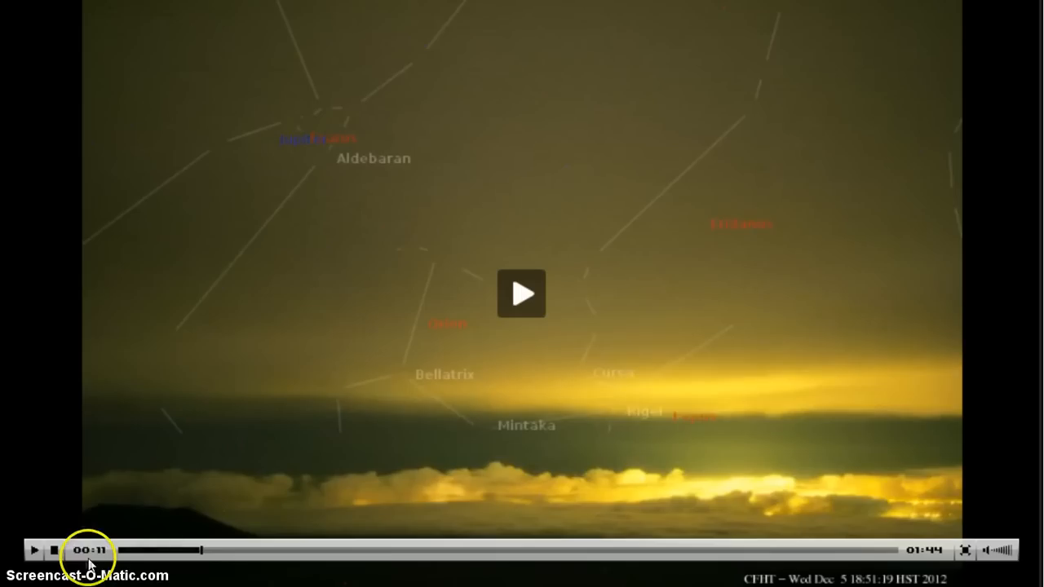
pyautogui.moveTo(283, 576)
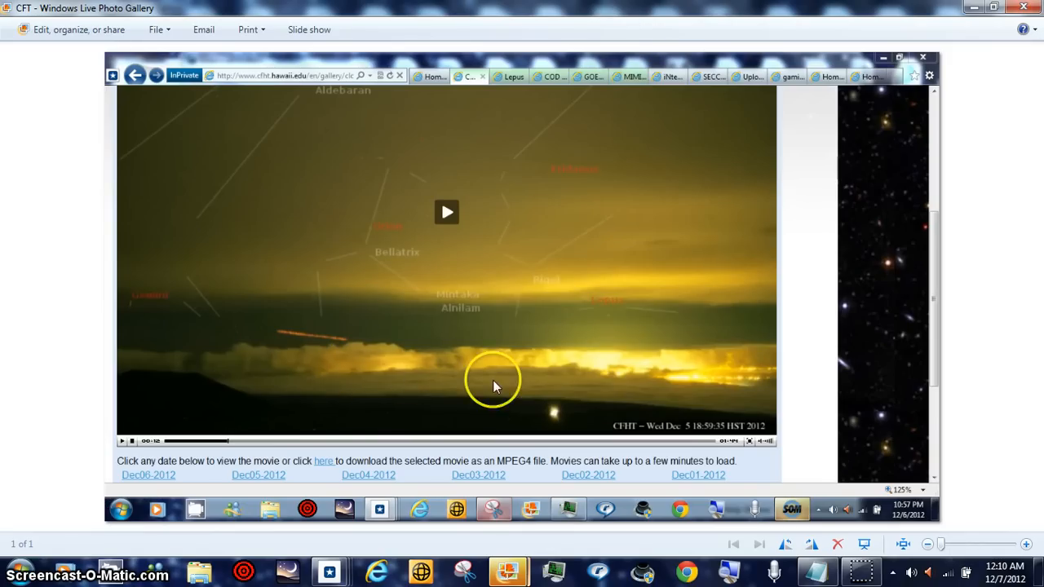
pyautogui.moveTo(554, 424)
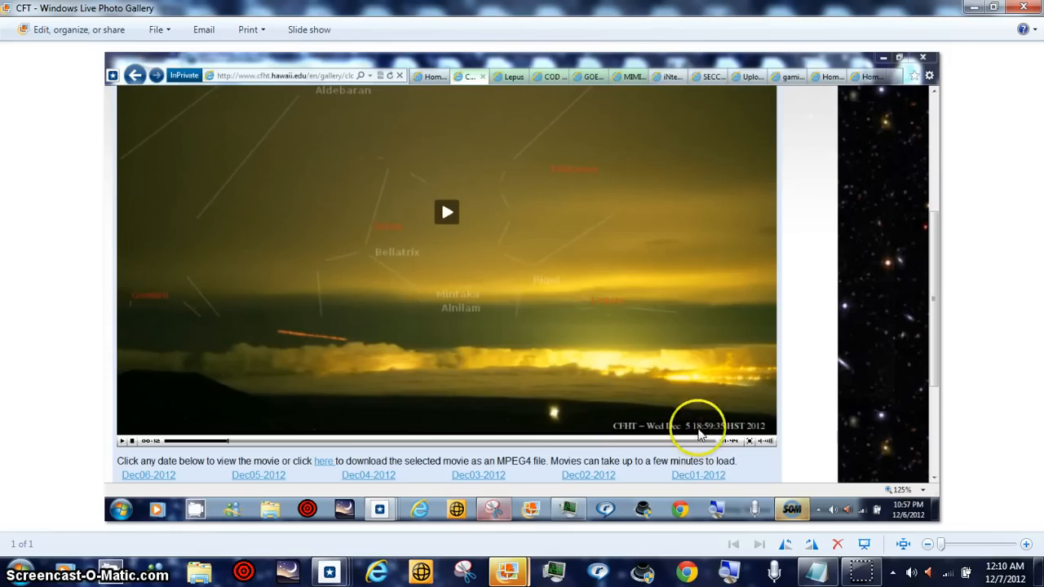
pyautogui.moveTo(341, 147)
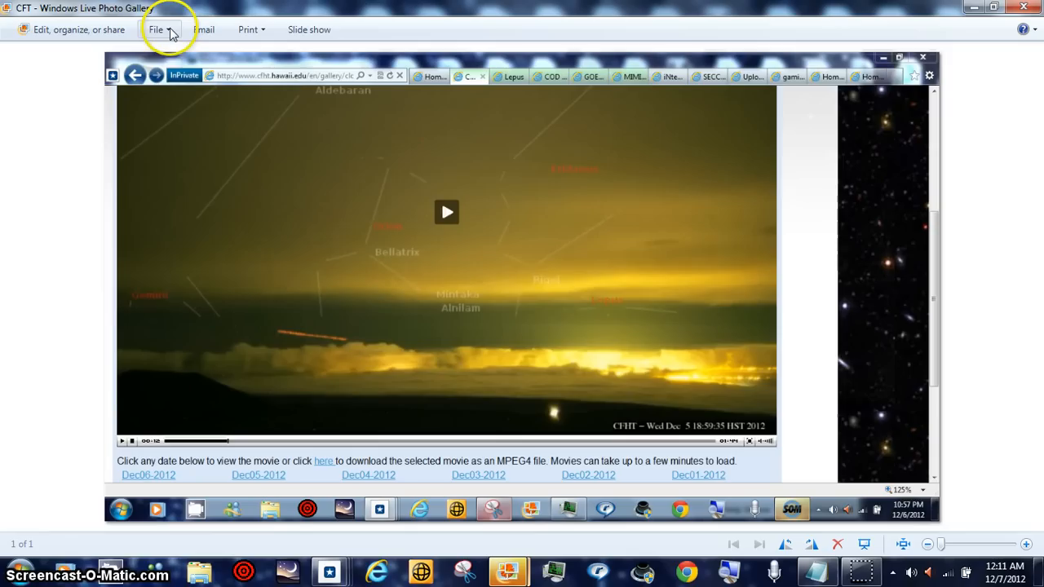
# Step: Open the File menu's Open with list showing Paint for the CFT screenshot
pyautogui.click(156, 30)
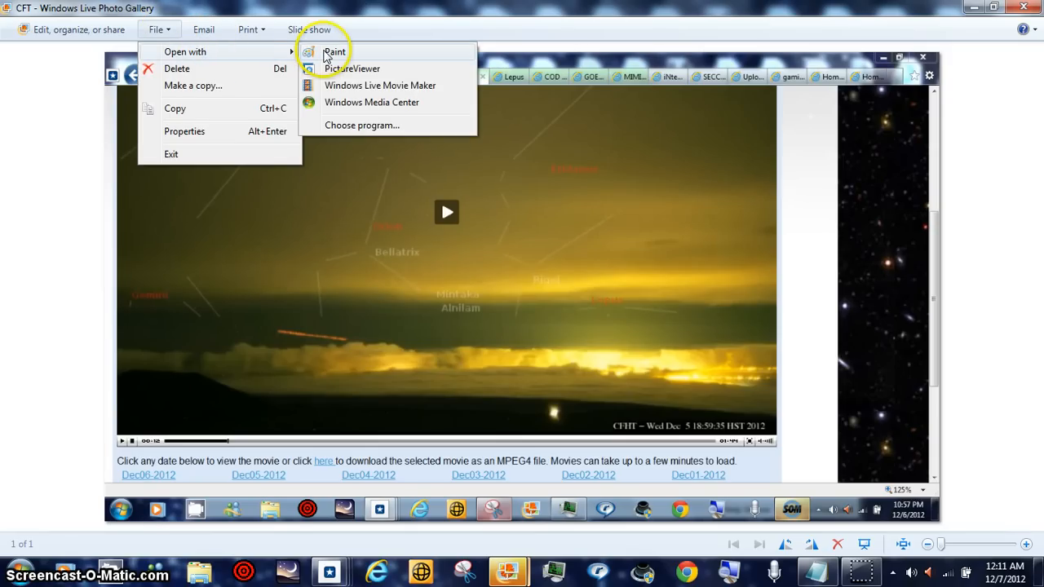
pyautogui.moveTo(872, 400)
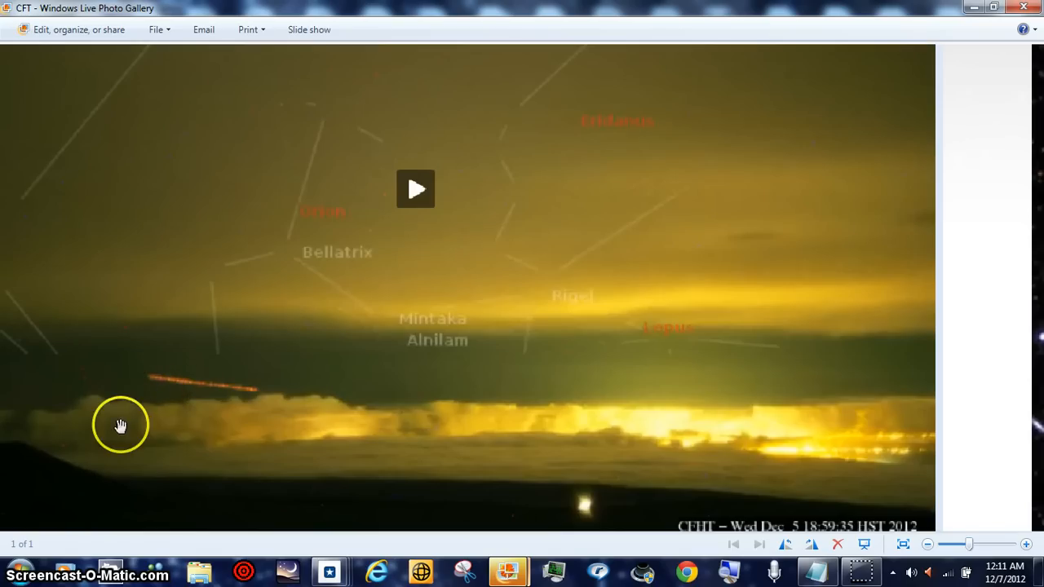
pyautogui.moveTo(57, 485)
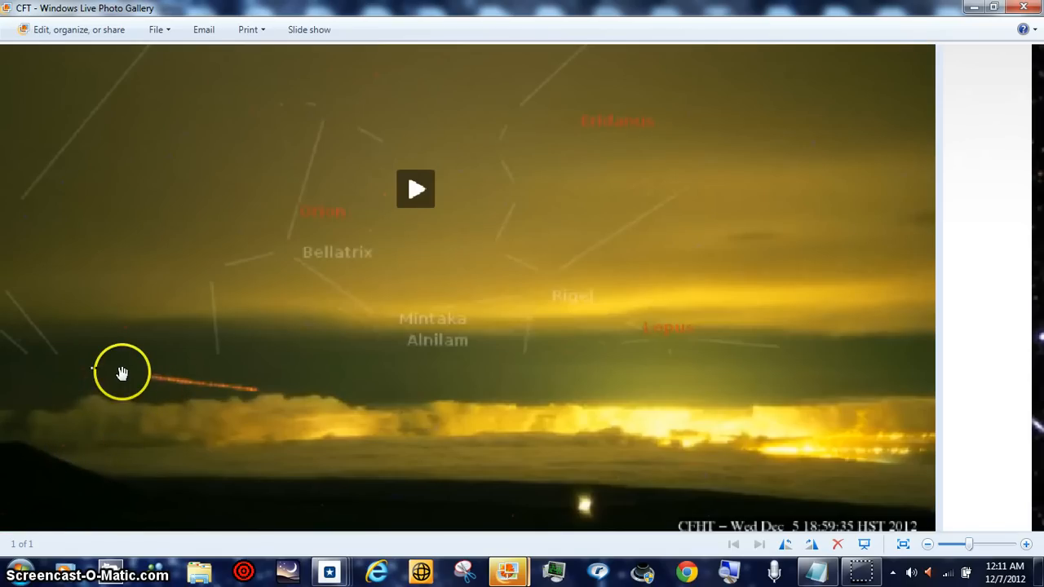
pyautogui.moveTo(93, 385)
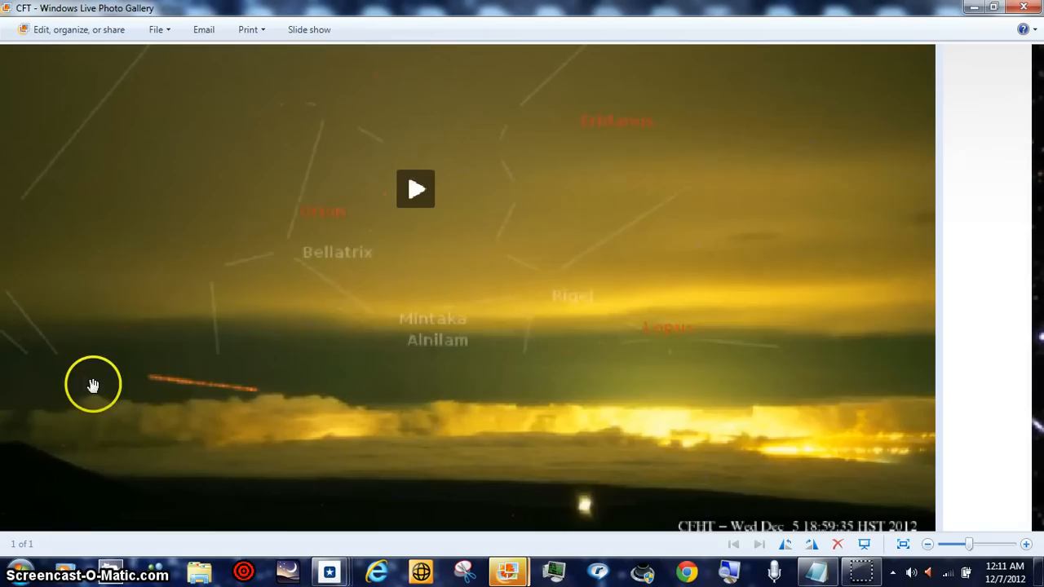
pyautogui.moveTo(170, 311)
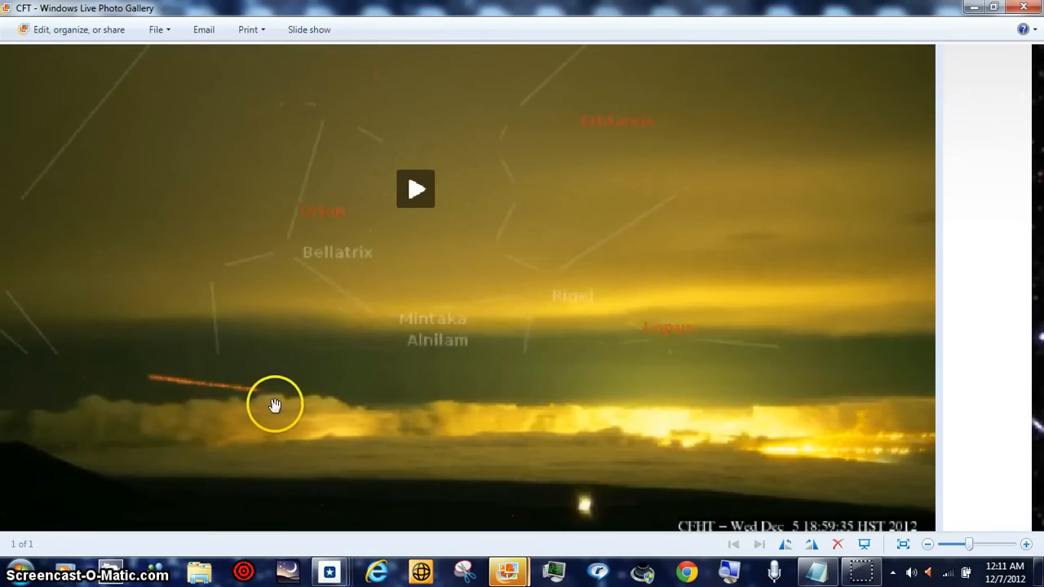
pyautogui.moveTo(588, 511)
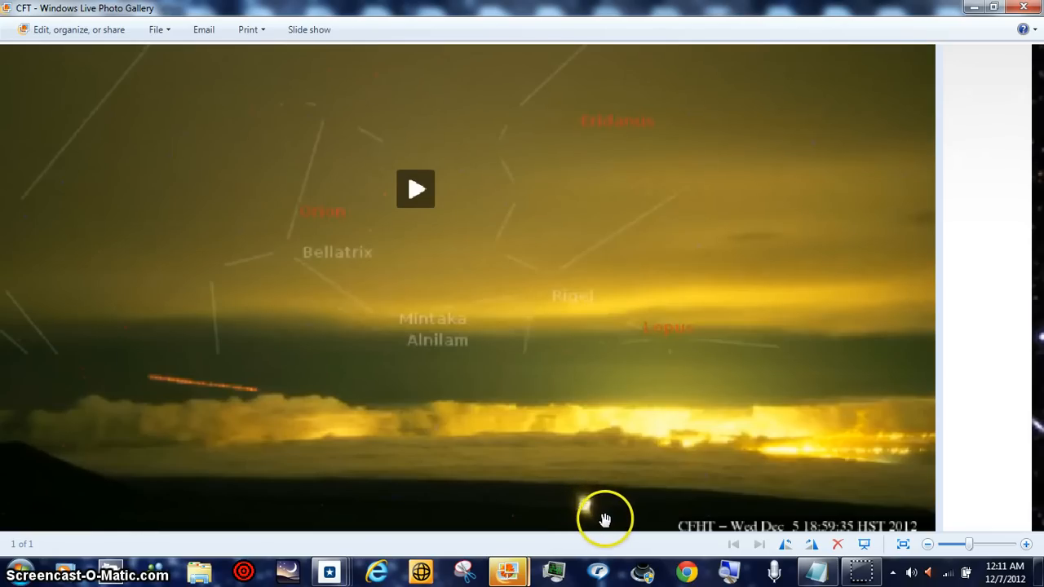
pyautogui.moveTo(586, 526)
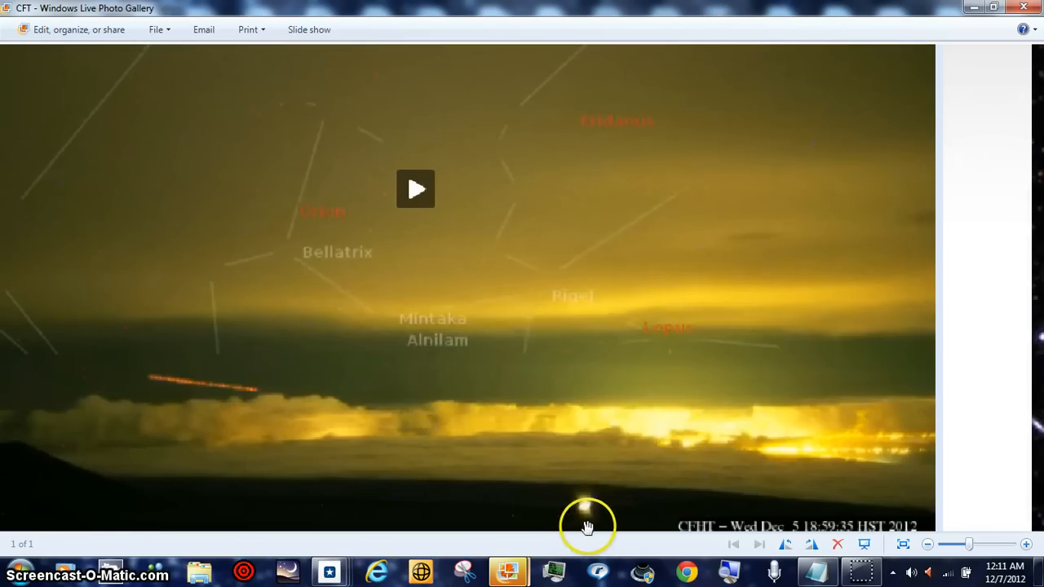
pyautogui.moveTo(522, 466)
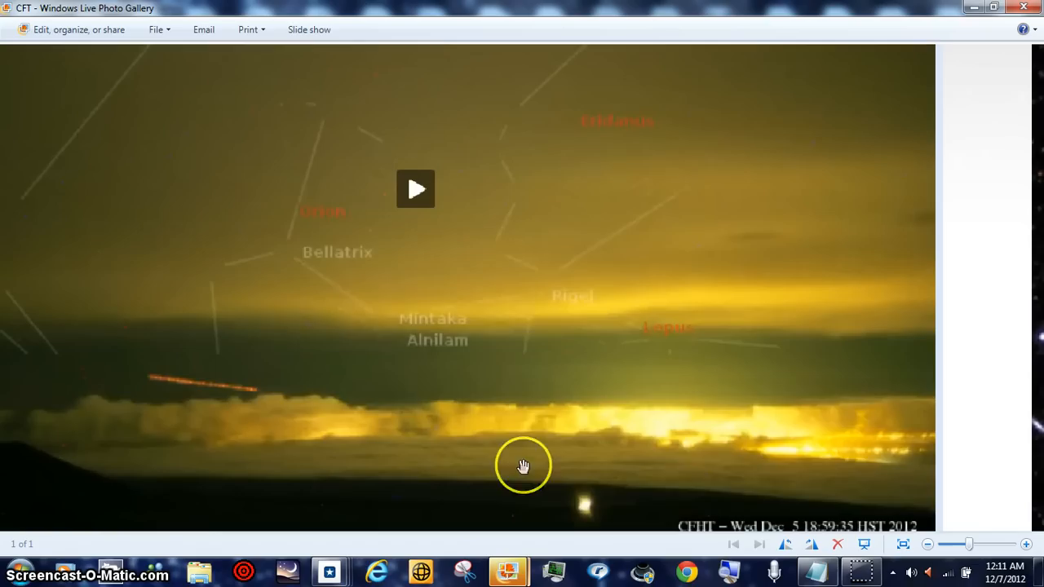
pyautogui.moveTo(852, 494)
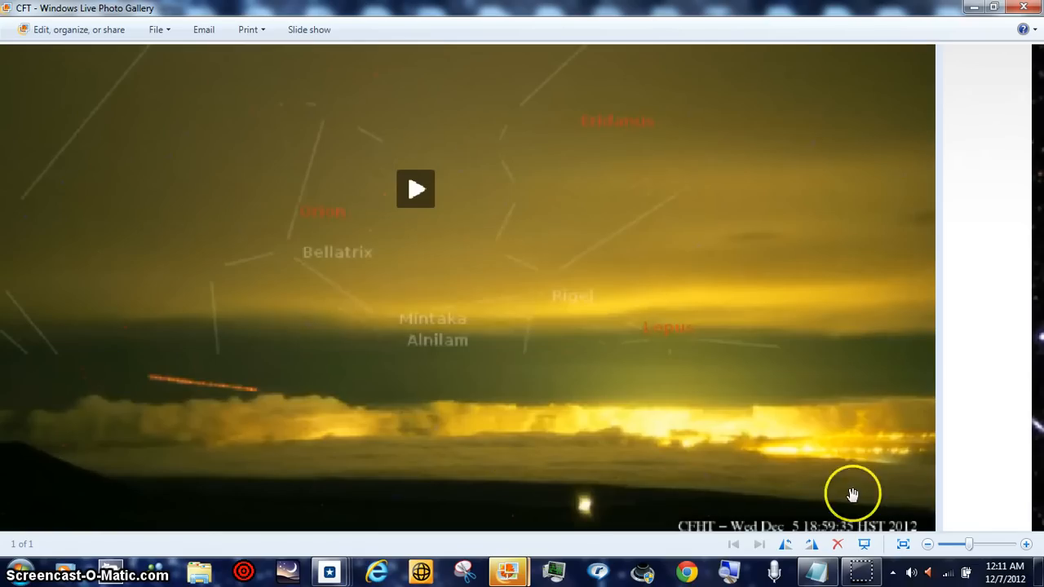
pyautogui.moveTo(154, 43)
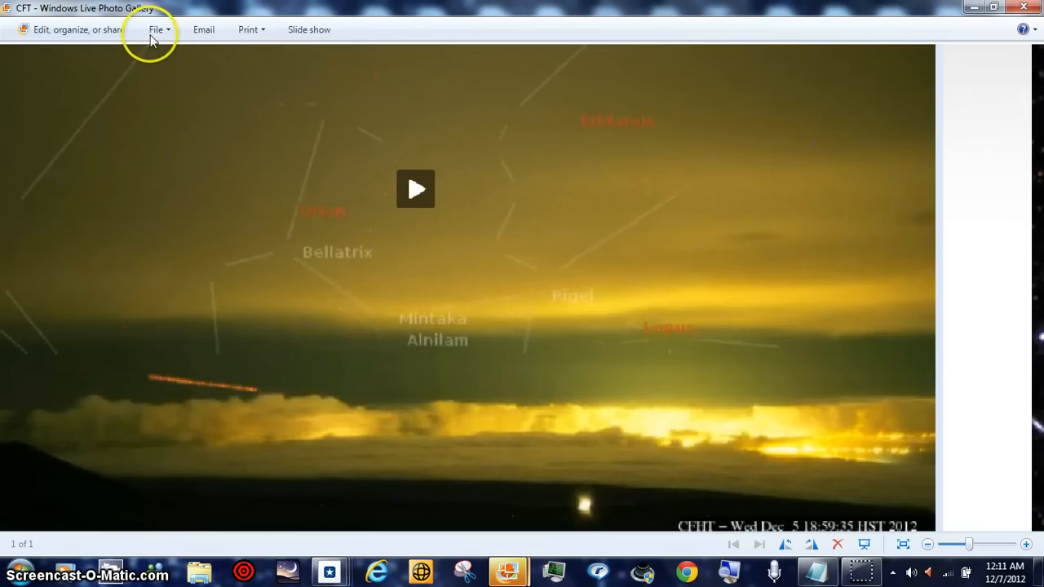
# Step: Open the CFT sky-cam screenshot in Paint via File > Open with
pyautogui.click(155, 30)
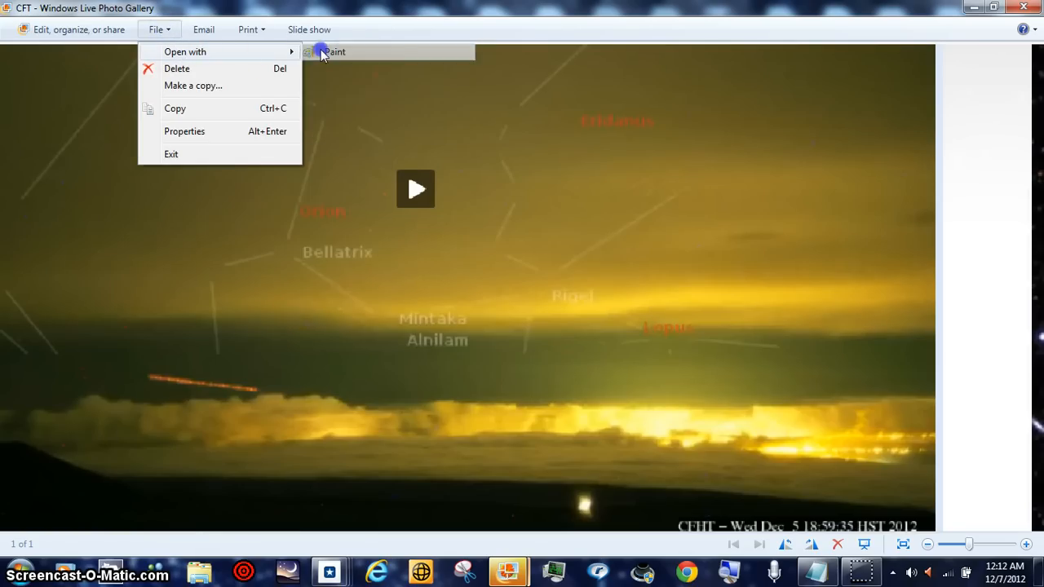
pyautogui.click(323, 55)
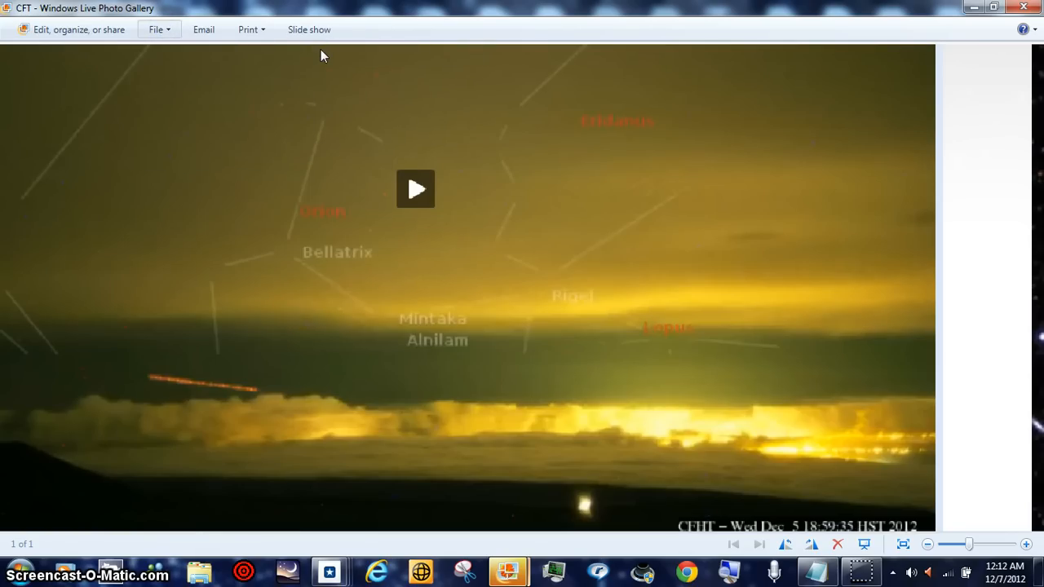
pyautogui.click(862, 571)
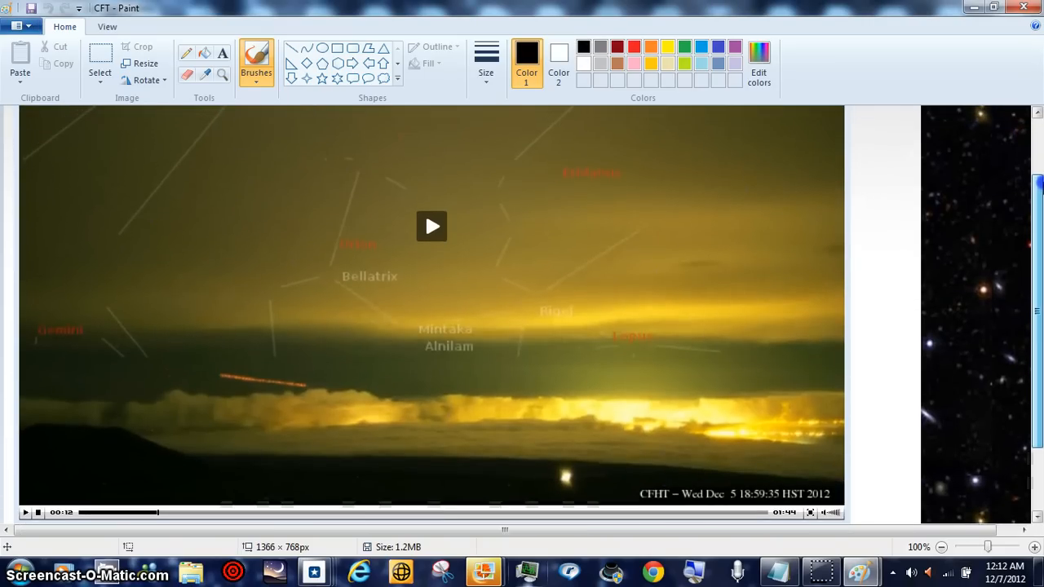
# Step: Zoom Paint to 800% on the dark horizon where the golden glow meets clouds
pyautogui.scroll(-3)
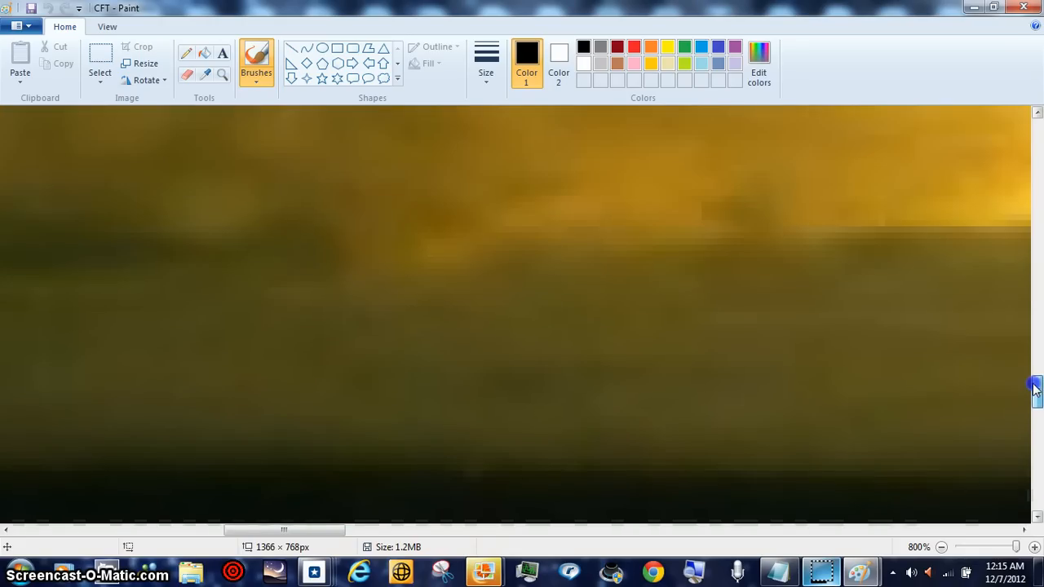
# Step: Scroll down and pan right across the magnified foreground to the timestamp caption
pyautogui.scroll(-3)
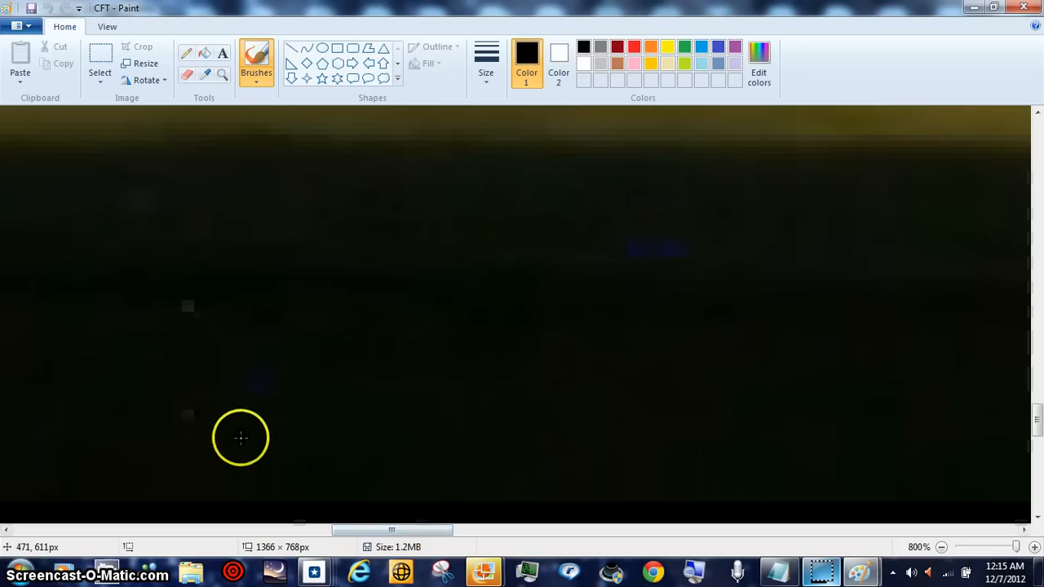
pyautogui.moveTo(473, 488)
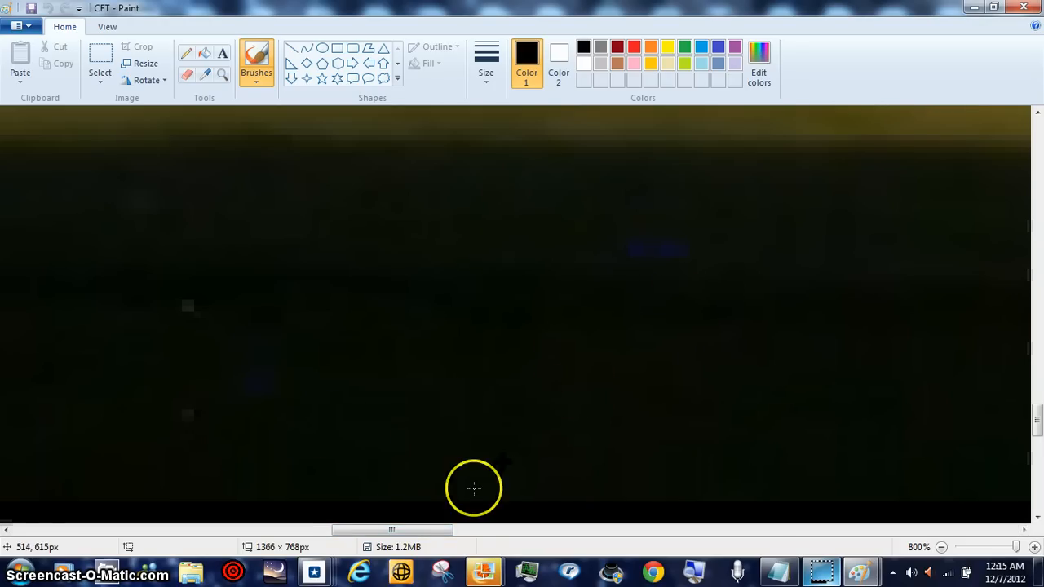
pyautogui.moveTo(392, 530); pyautogui.dragTo(452, 531)
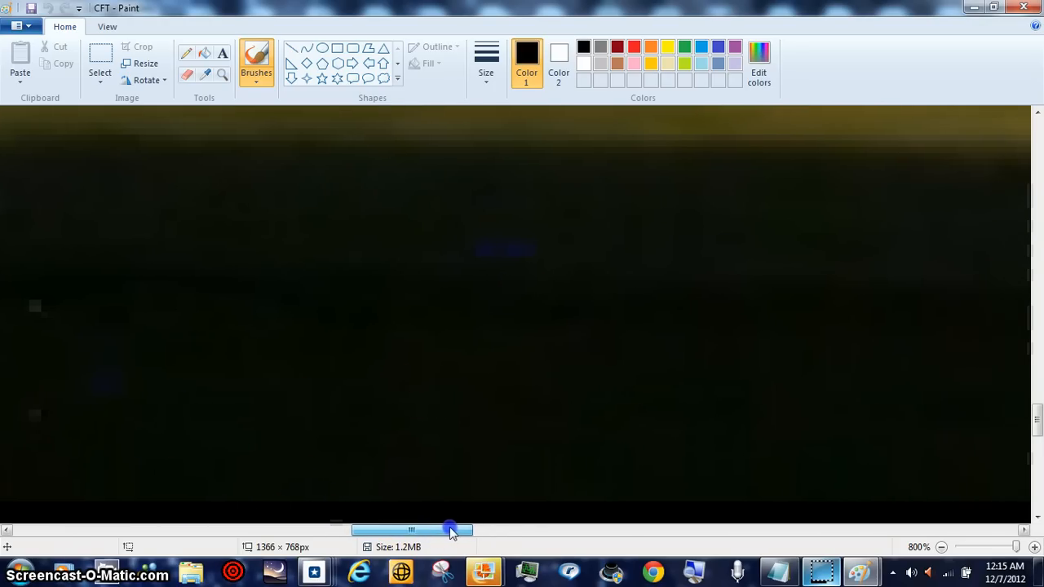
pyautogui.moveTo(451, 530); pyautogui.dragTo(685, 531)
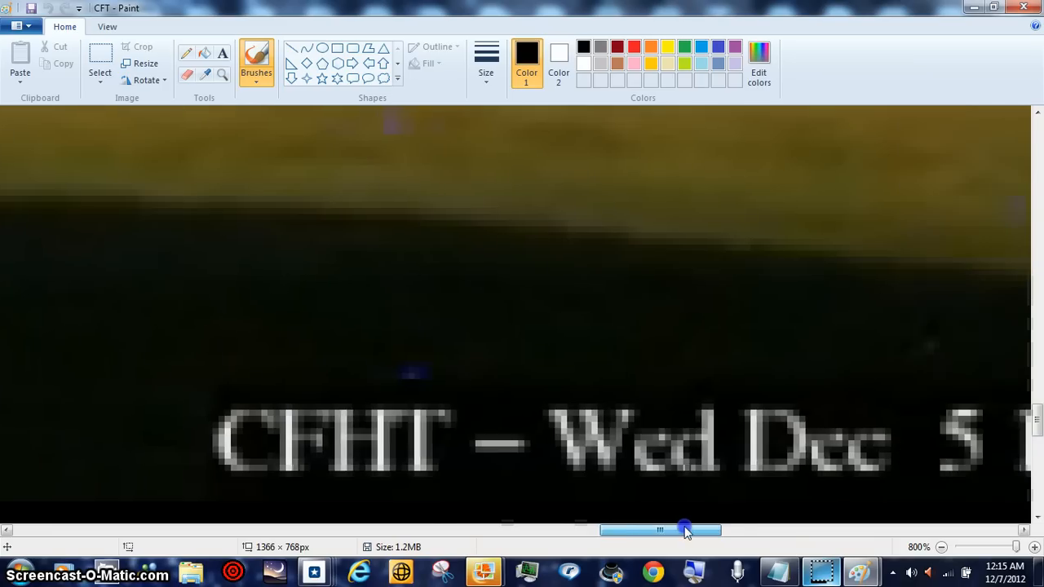
pyautogui.moveTo(684, 531); pyautogui.dragTo(746, 530)
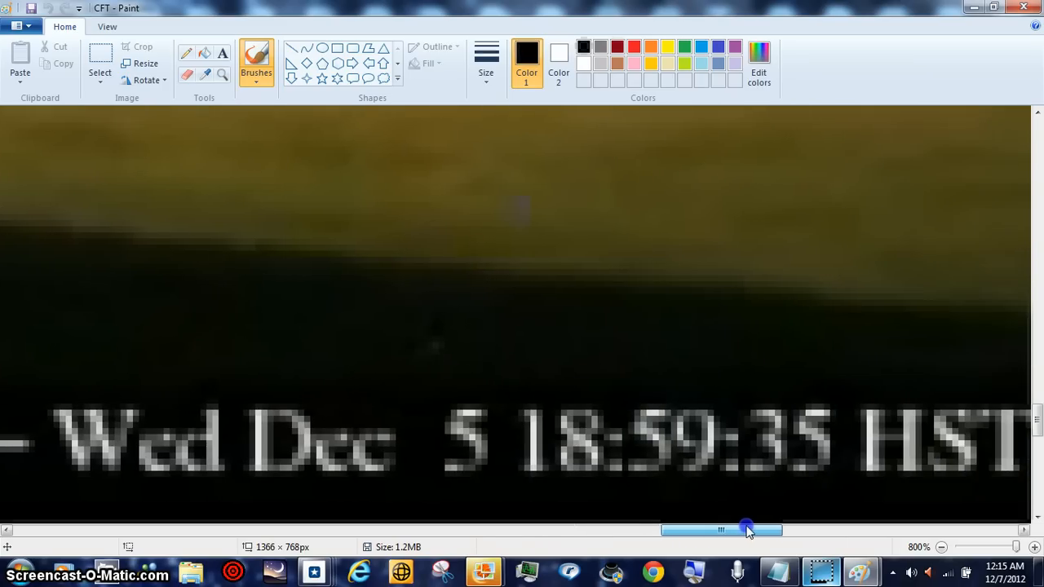
pyautogui.moveTo(747, 530); pyautogui.dragTo(795, 531)
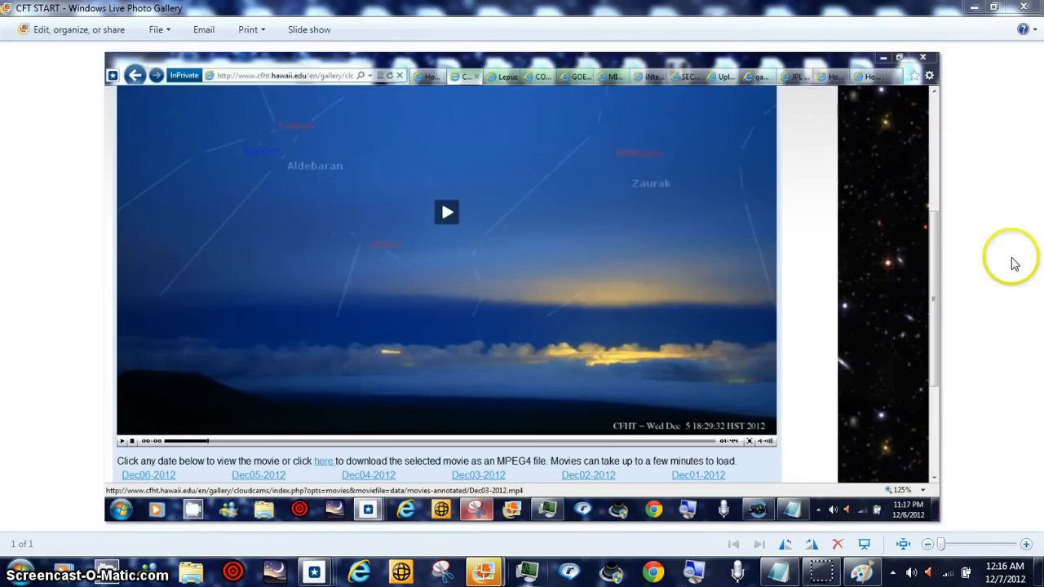
pyautogui.moveTo(956, 108)
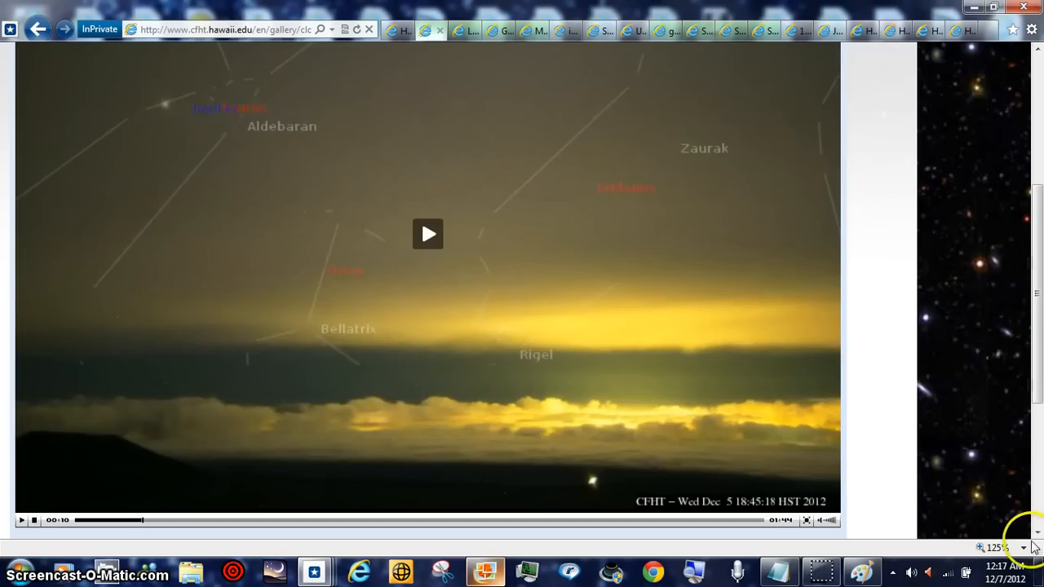
# Step: Open Internet Explorer's page zoom menu to choose 150% magnification
pyautogui.click(1022, 547)
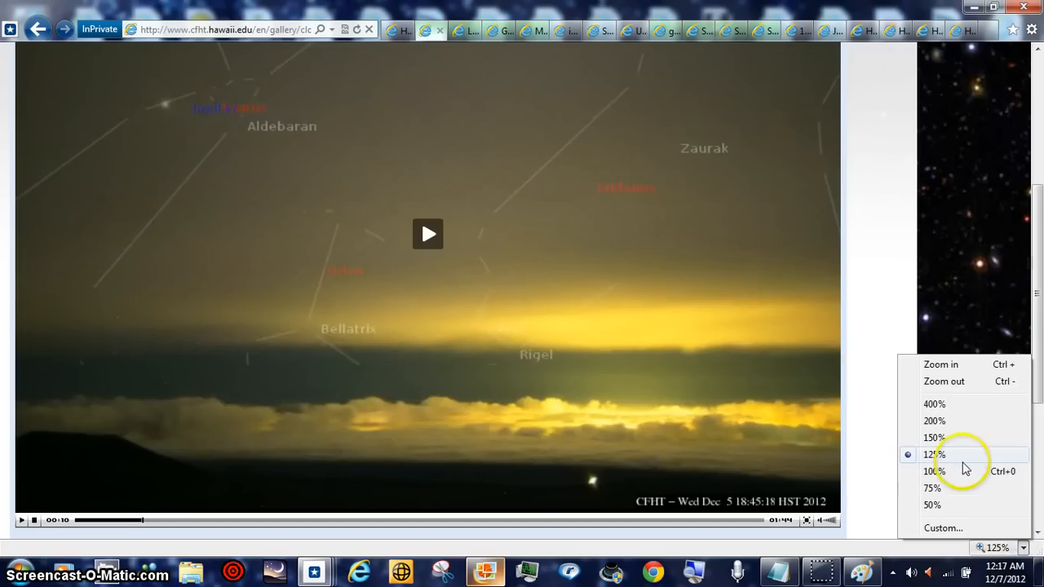
pyautogui.moveTo(951, 406)
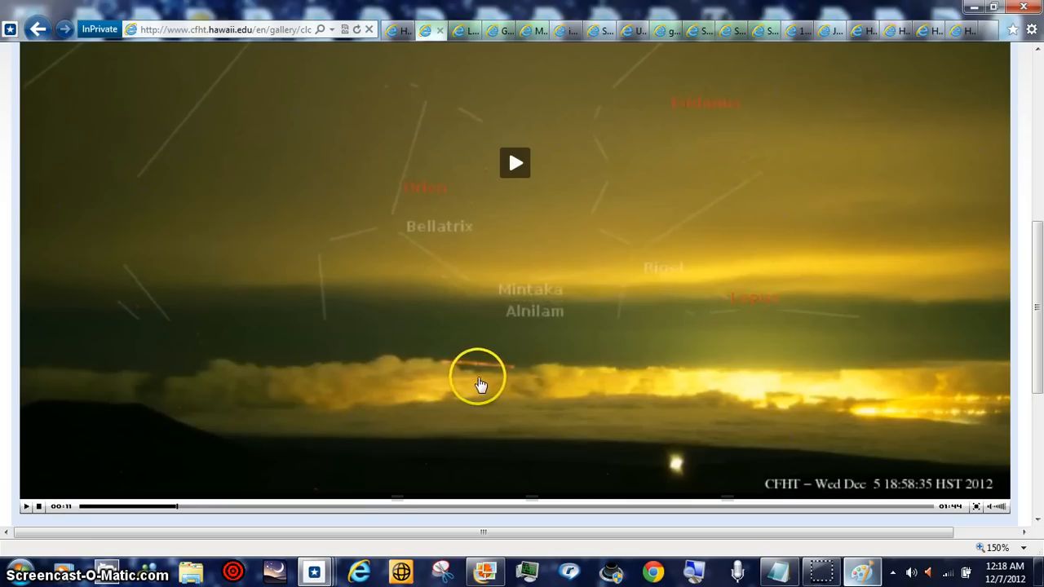
pyautogui.moveTo(1028, 548)
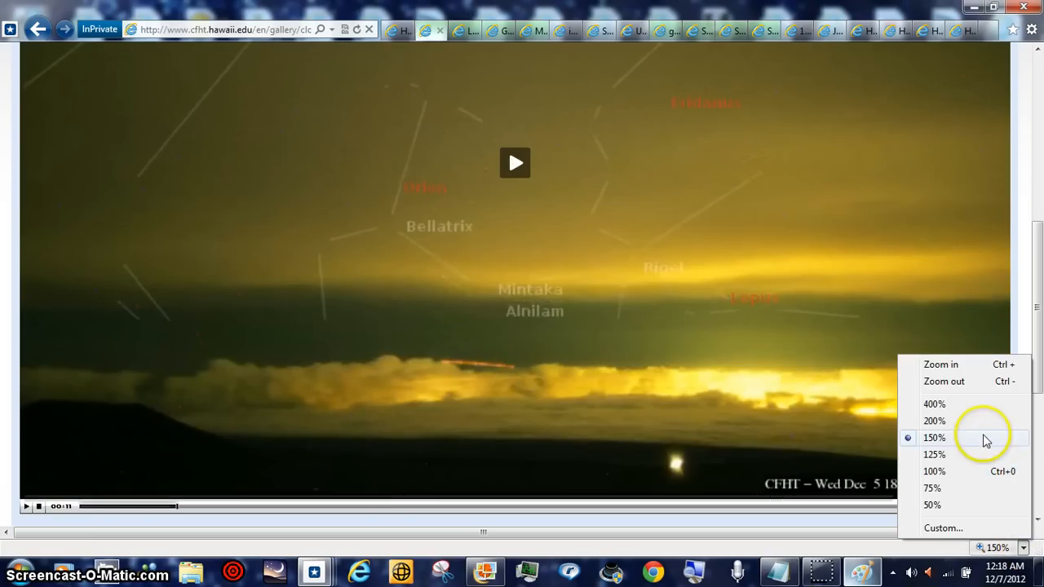
# Step: Set page zoom to 125% and advance the webcam movie to the 19:31:04 frame
pyautogui.click(932, 404)
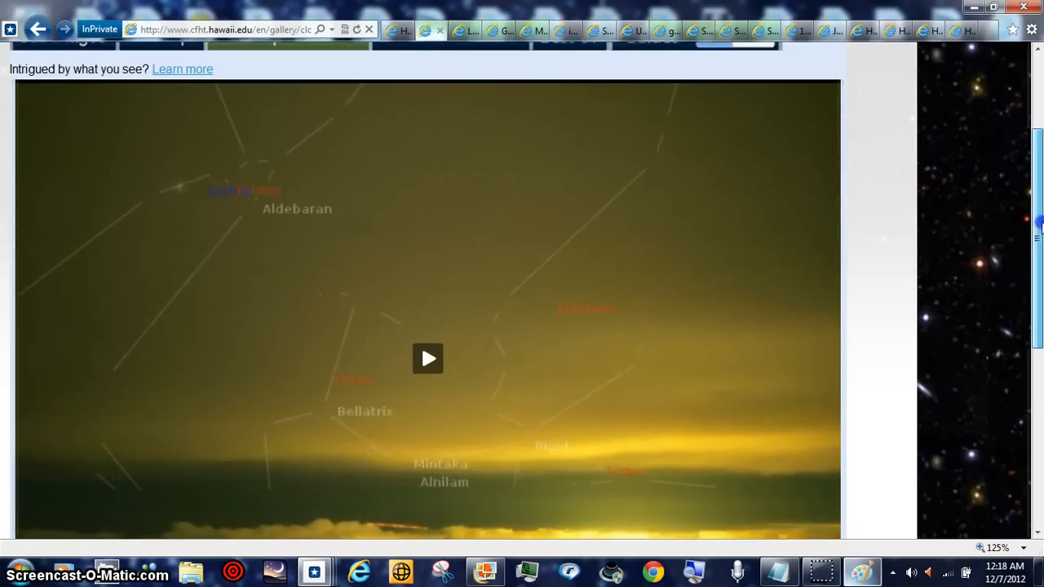
pyautogui.scroll(-3)
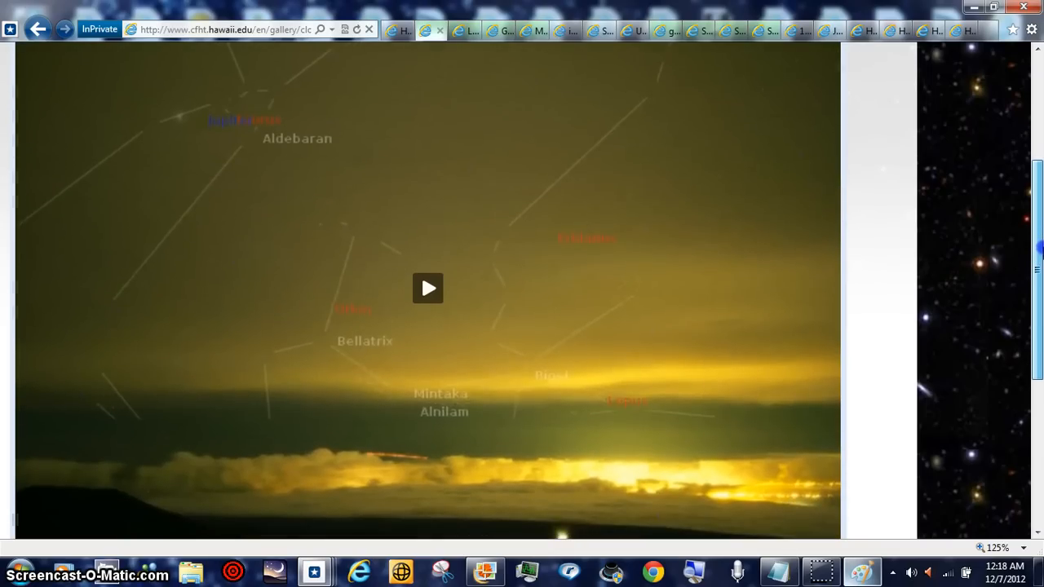
pyautogui.click(427, 288)
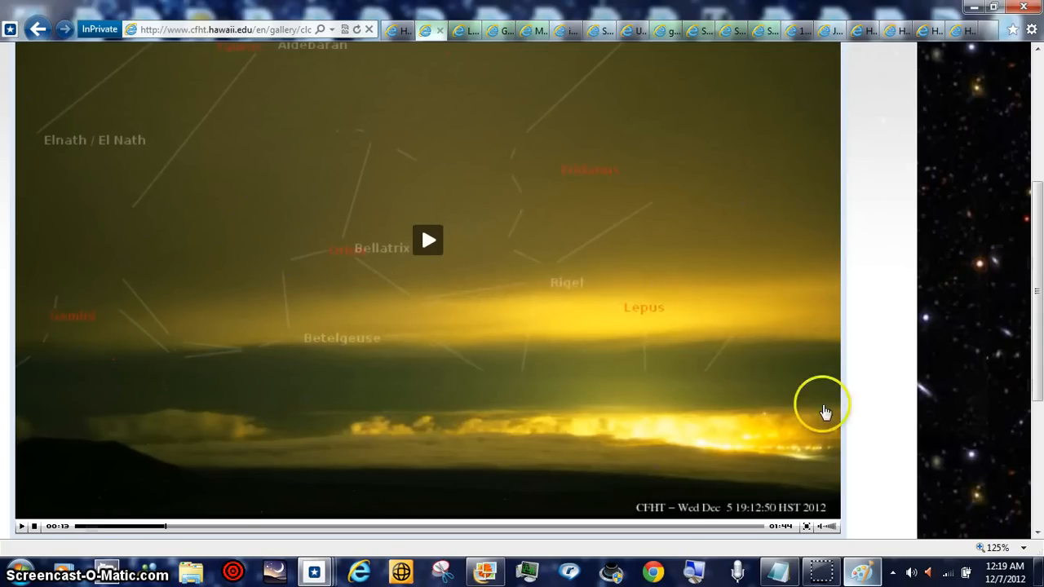
pyautogui.moveTo(29, 540)
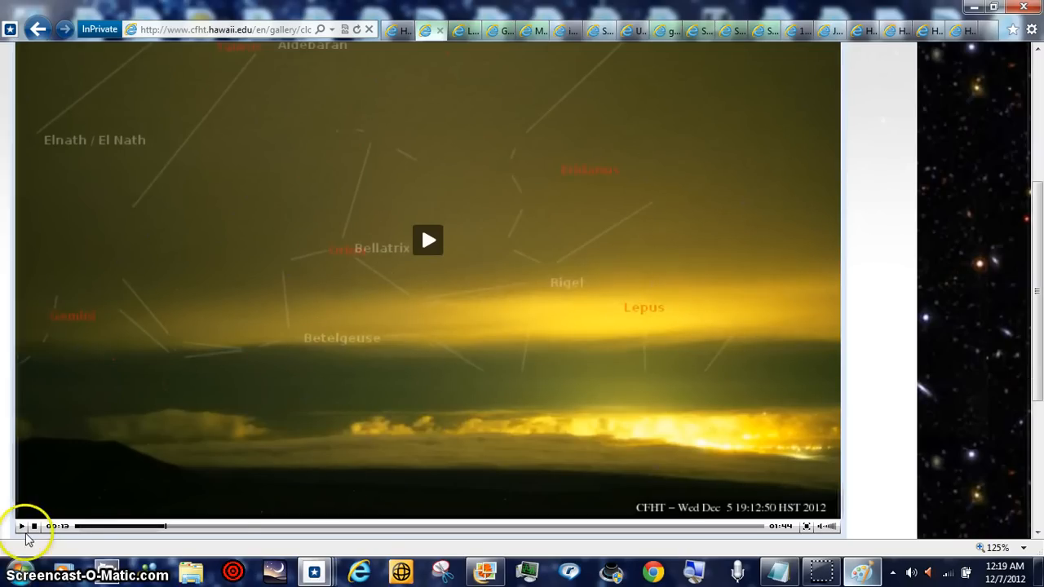
pyautogui.click(20, 526)
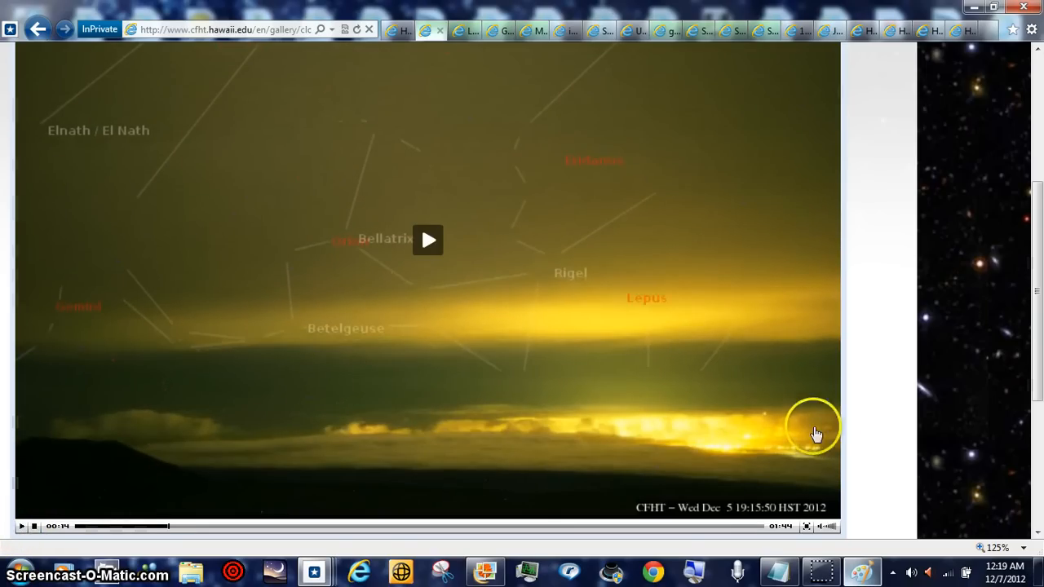
pyautogui.moveTo(105, 530)
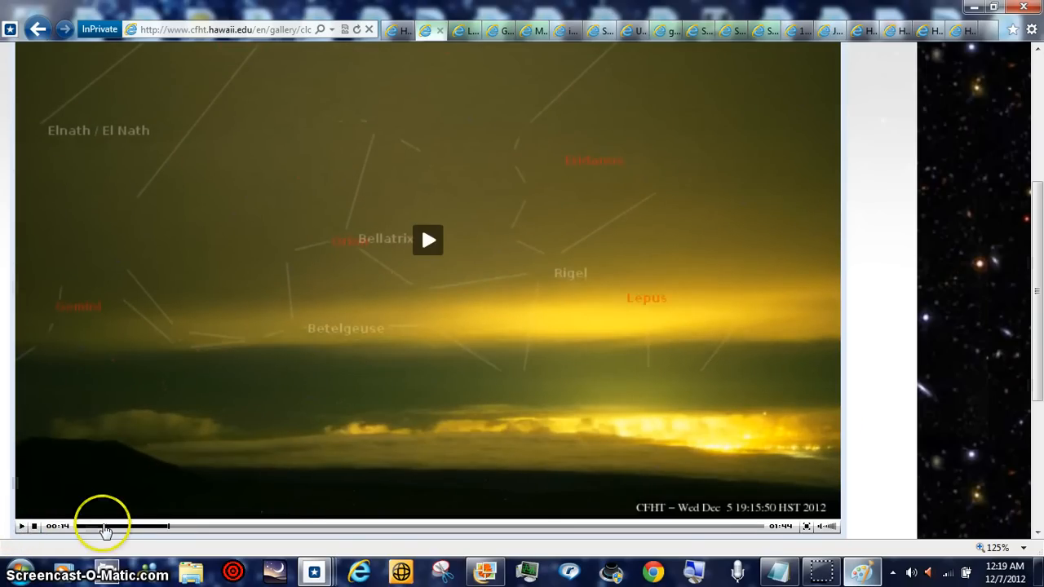
pyautogui.moveTo(21, 524)
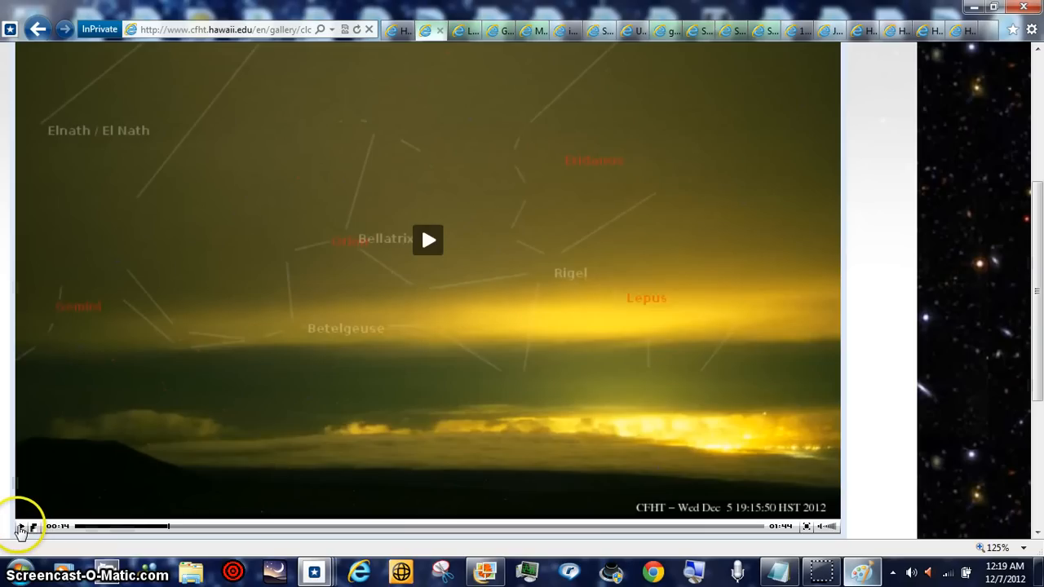
pyautogui.click(34, 526)
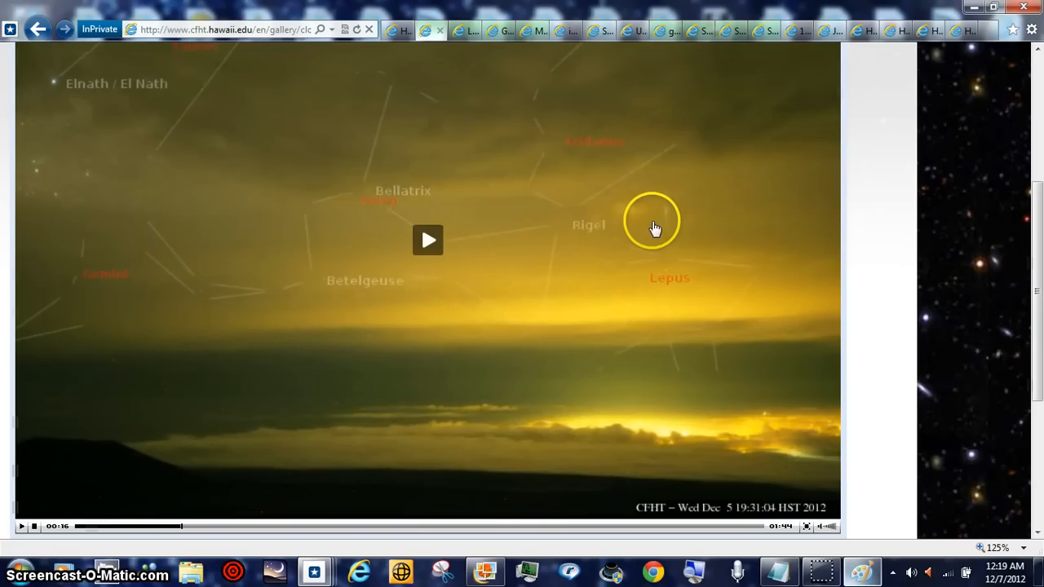
pyautogui.moveTo(624, 249)
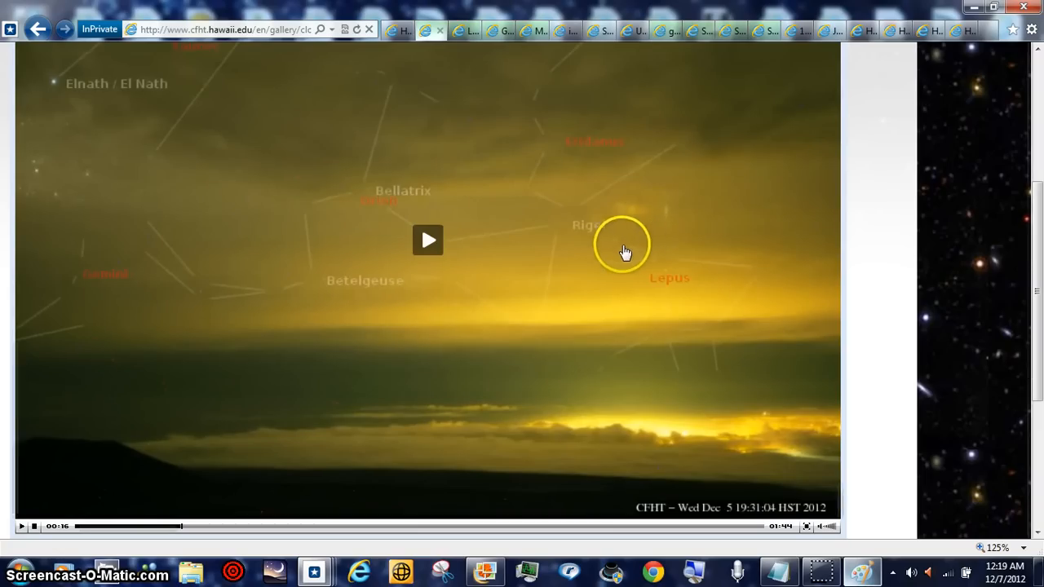
pyautogui.moveTo(1011, 514)
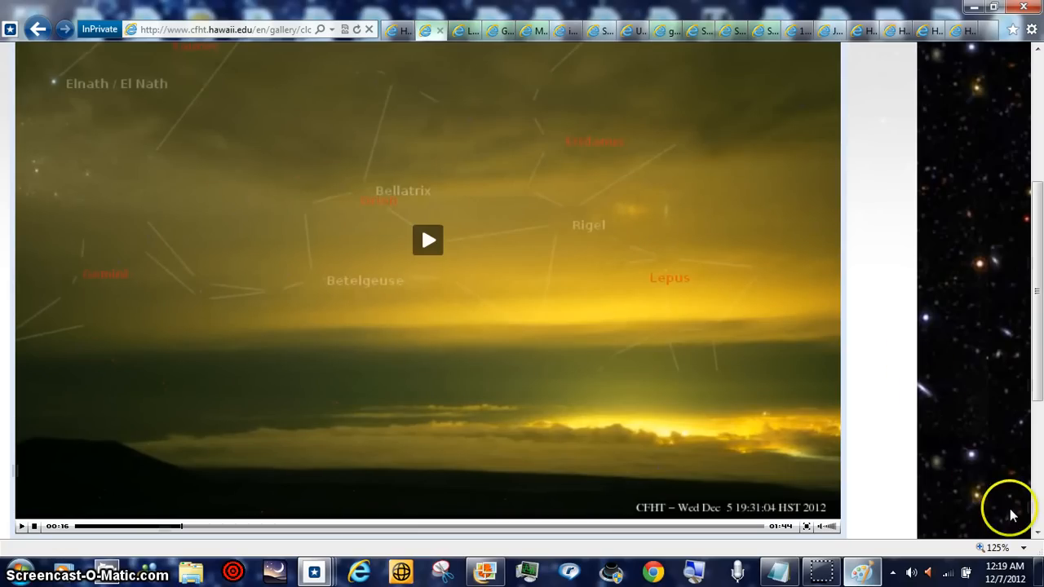
pyautogui.click(996, 548)
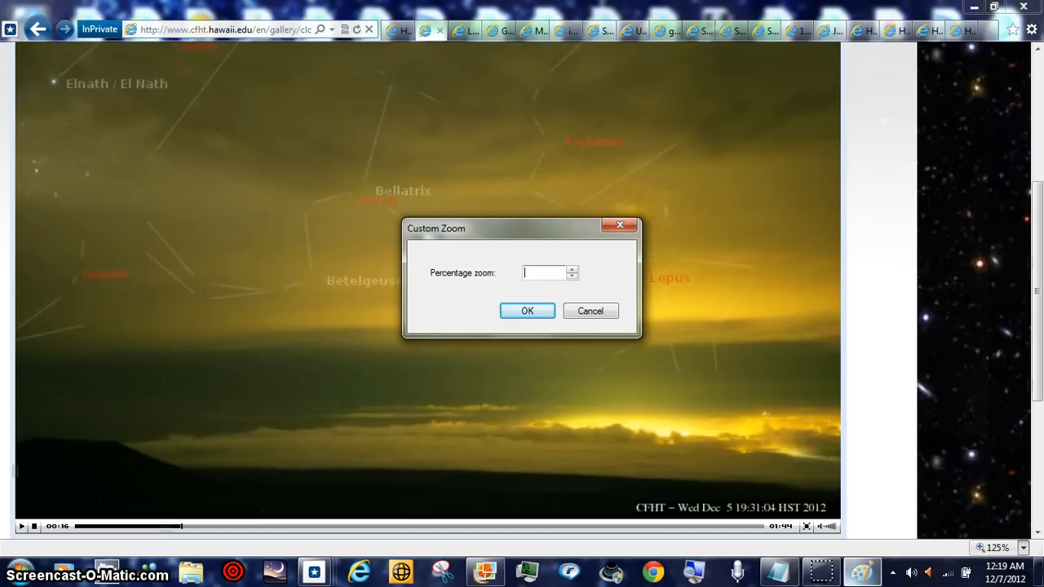
# Step: Type 777 in the Custom Zoom prompt, leaving the video on the 19:14:50 frame
pyautogui.write('777')
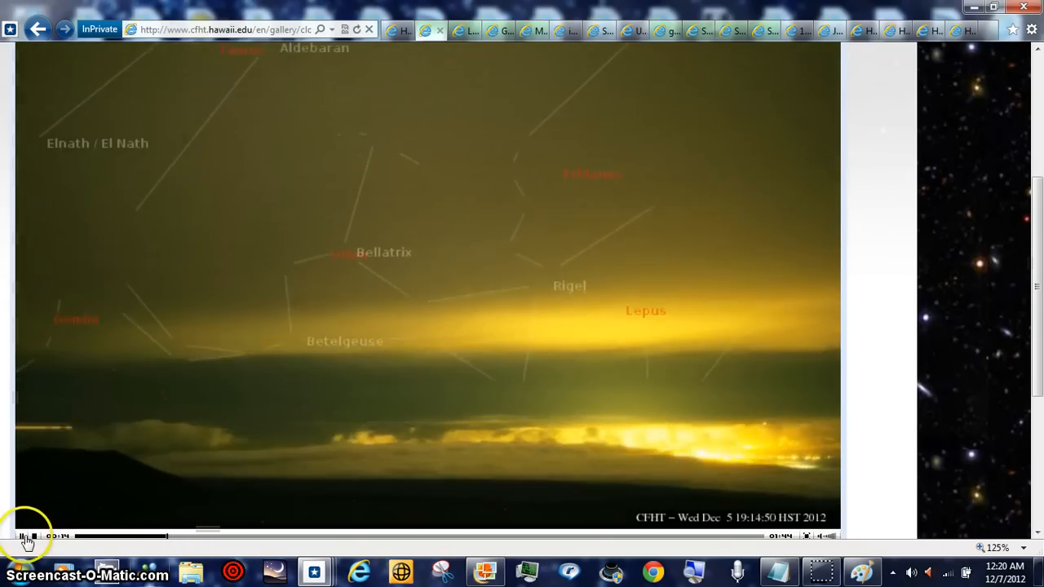
# Step: Pause the video and scrub the seek bar to the 19:32:03 HST frame
pyautogui.click(26, 536)
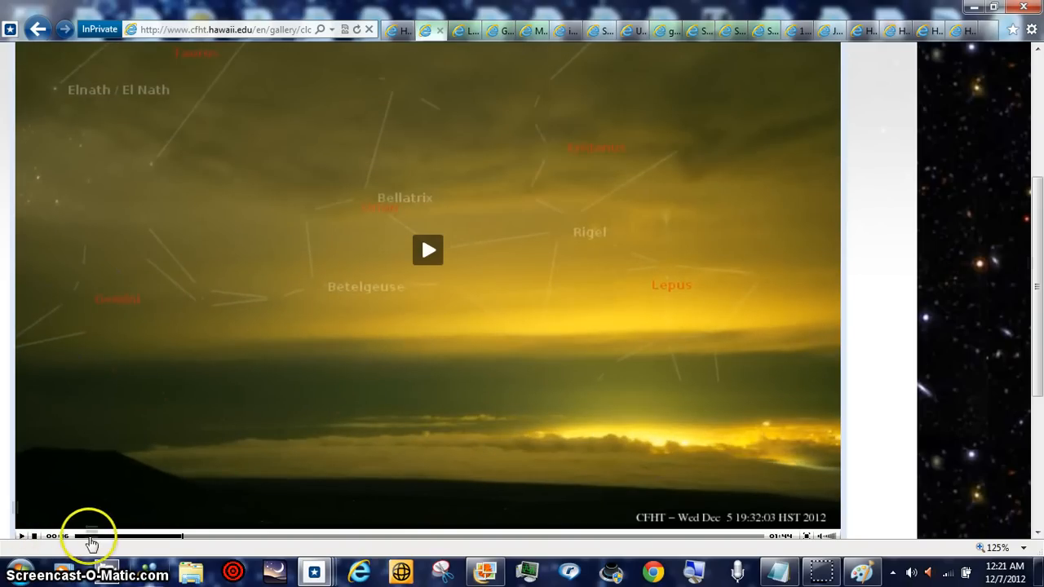
pyautogui.moveTo(92, 536); pyautogui.dragTo(189, 536)
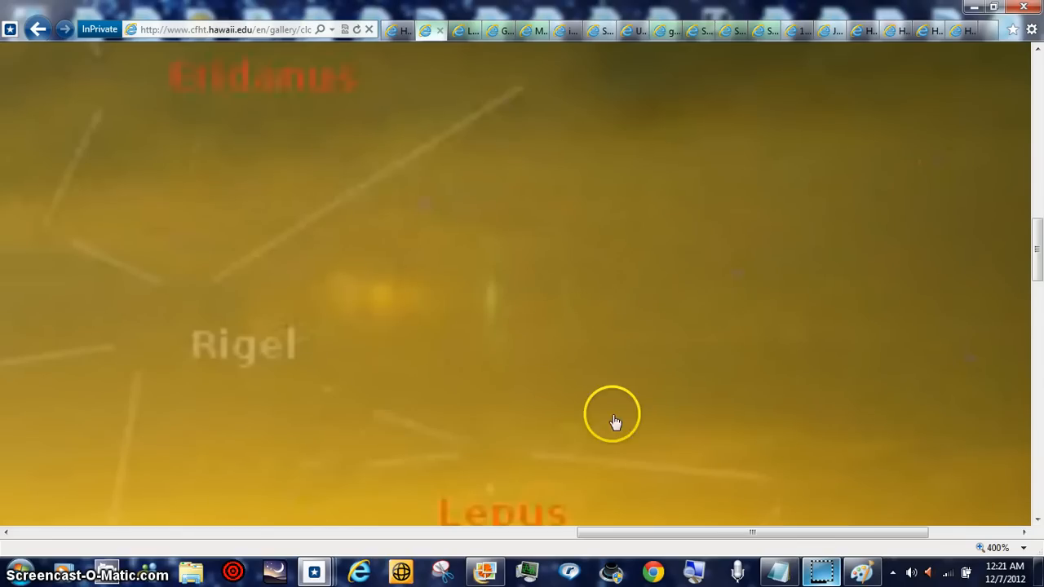
pyautogui.moveTo(527, 347)
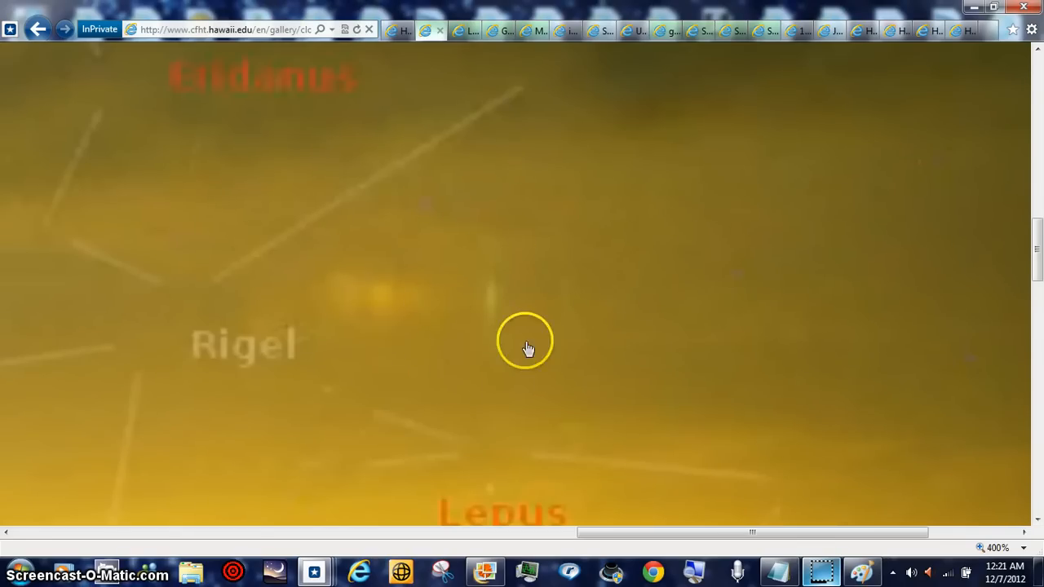
pyautogui.moveTo(472, 314)
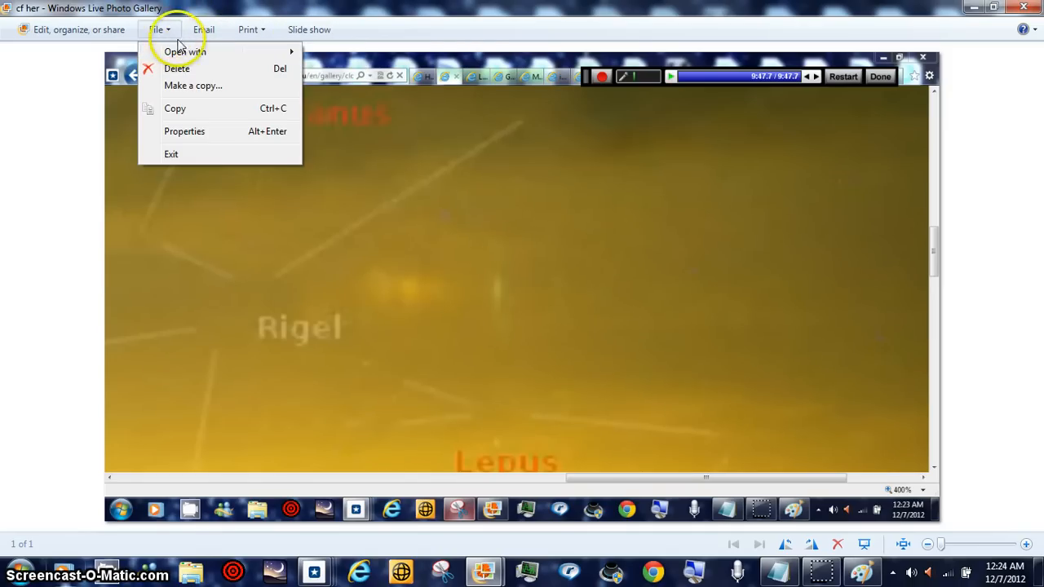
pyautogui.moveTo(189, 56)
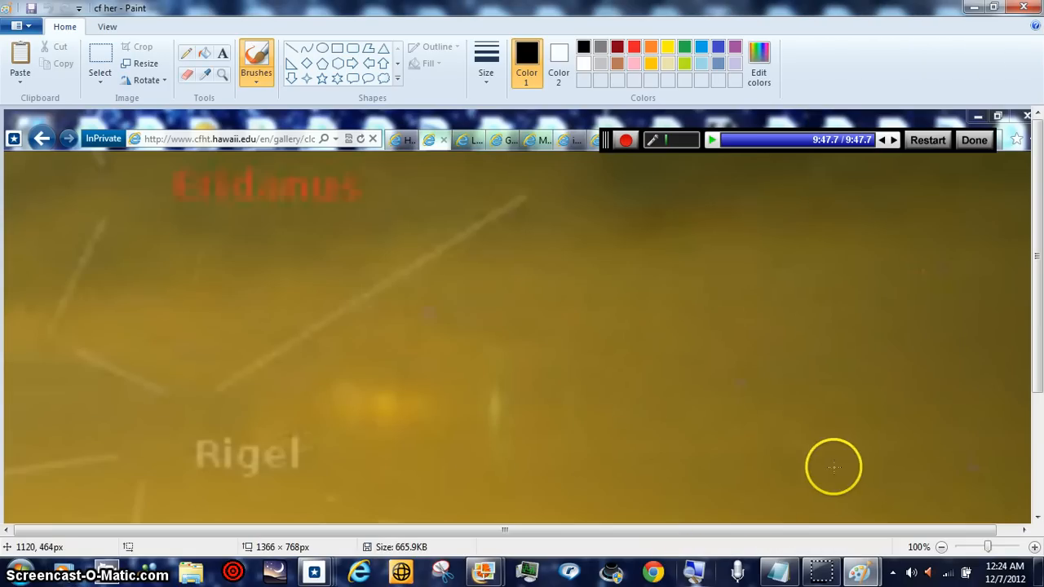
pyautogui.moveTo(987, 545)
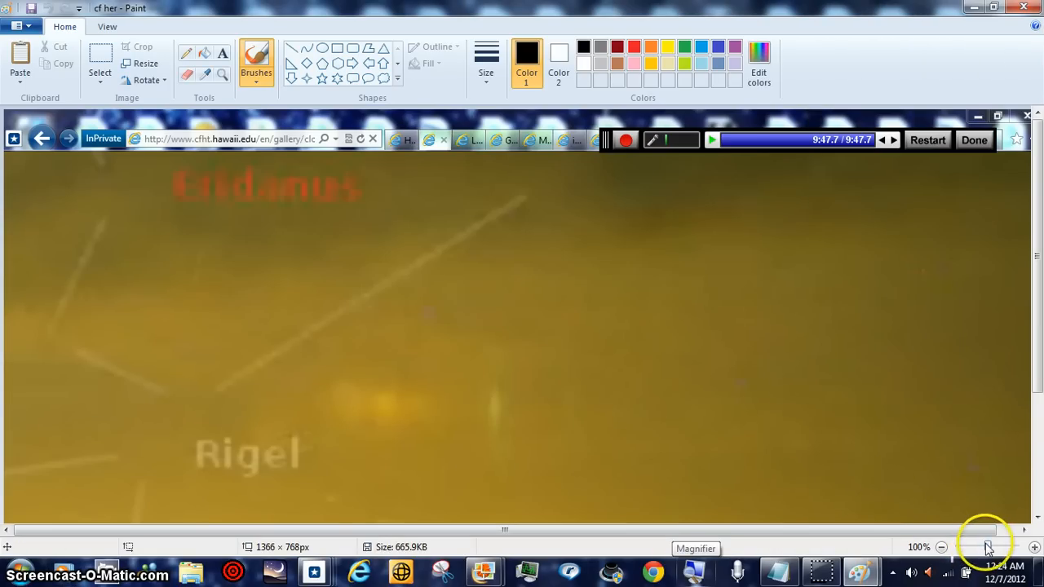
# Step: Zoom Paint's view of the Rigel screenshot in to 600% to inspect the glow's pixels
pyautogui.click(992, 548)
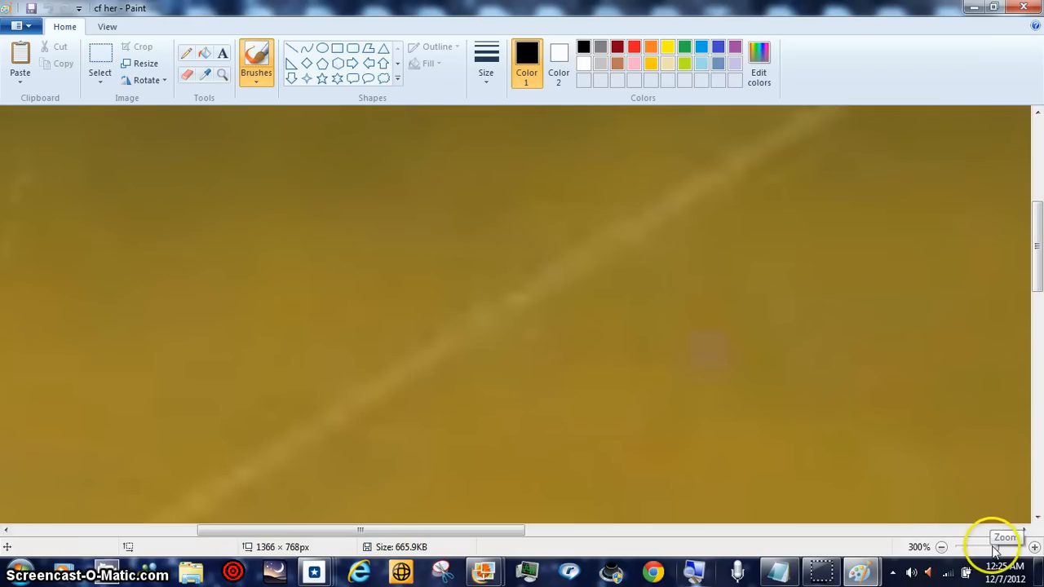
pyautogui.click(1037, 546)
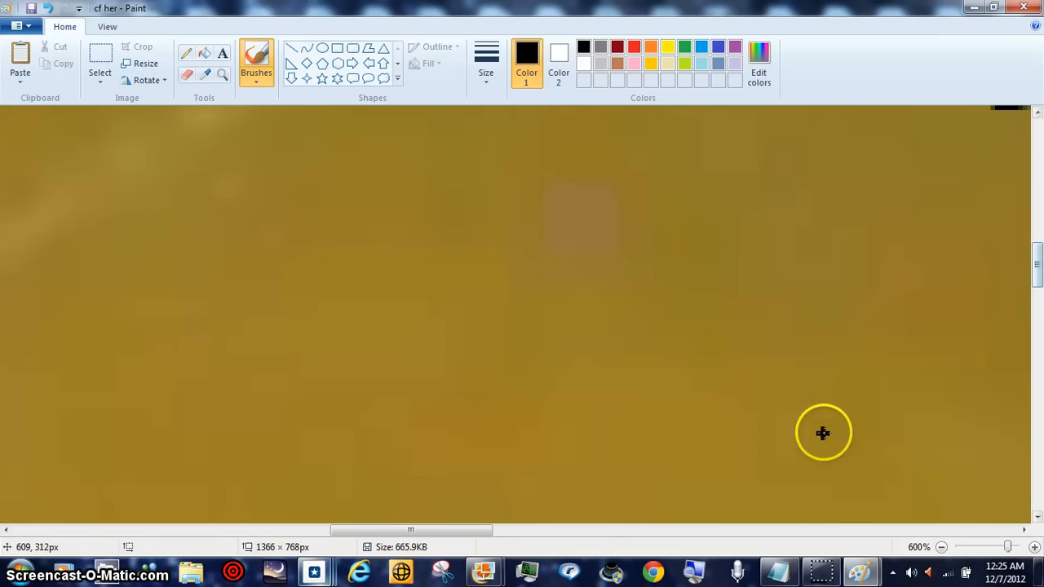
# Step: Reduce Paint's zoom to 200% showing the glow beside the Rigel label
pyautogui.moveTo(411, 530); pyautogui.dragTo(481, 530)
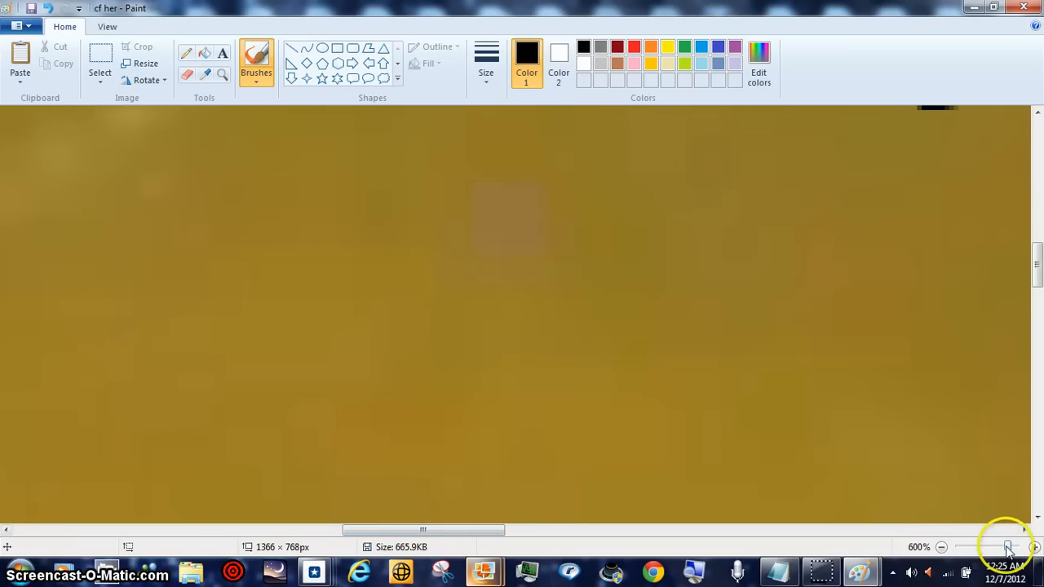
pyautogui.click(995, 546)
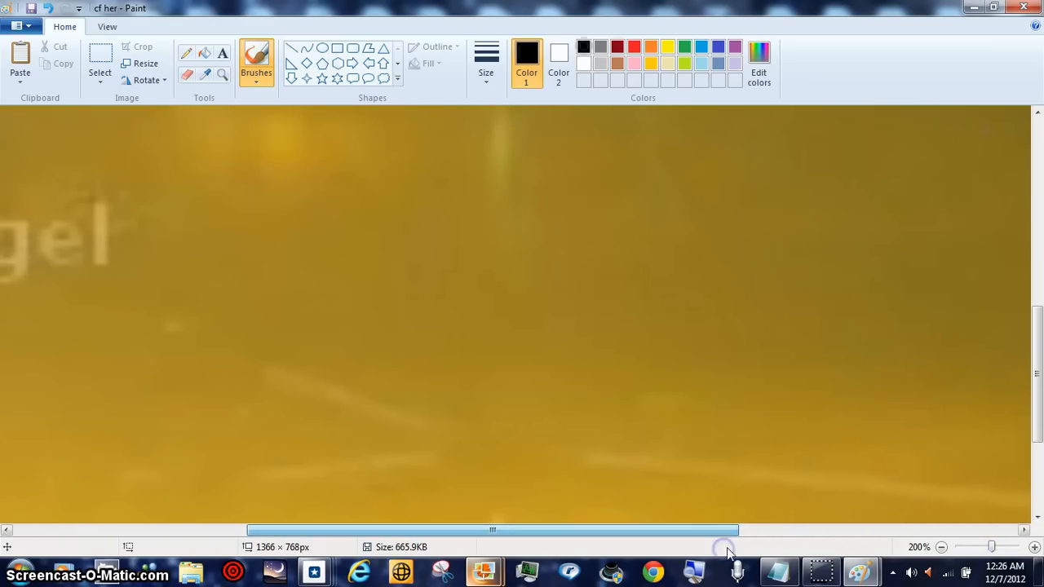
# Step: Raise the zoom to 500% and scroll horizontally to the glow beside Rigel
pyautogui.click(1001, 546)
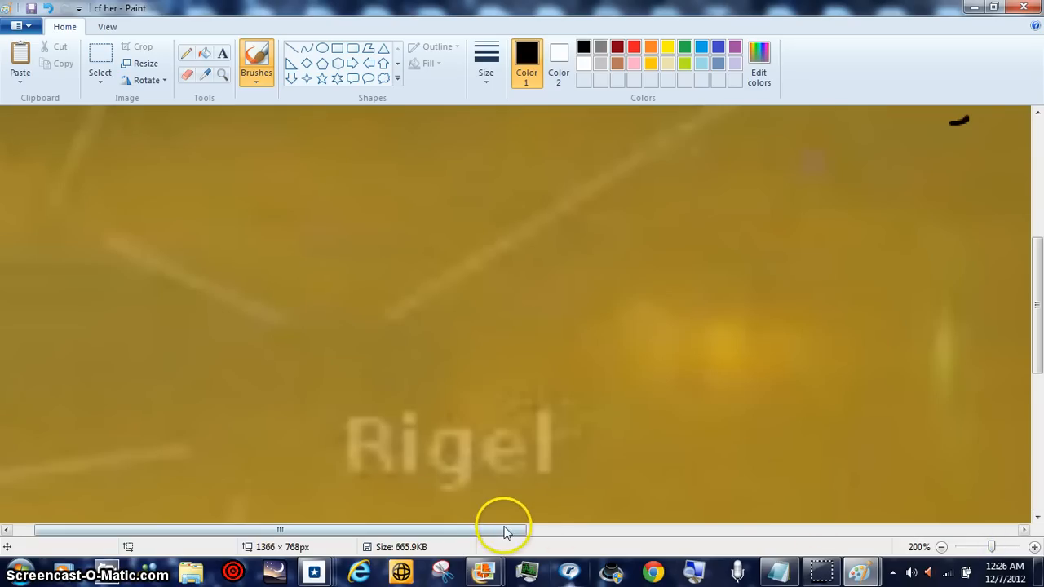
pyautogui.click(1036, 547)
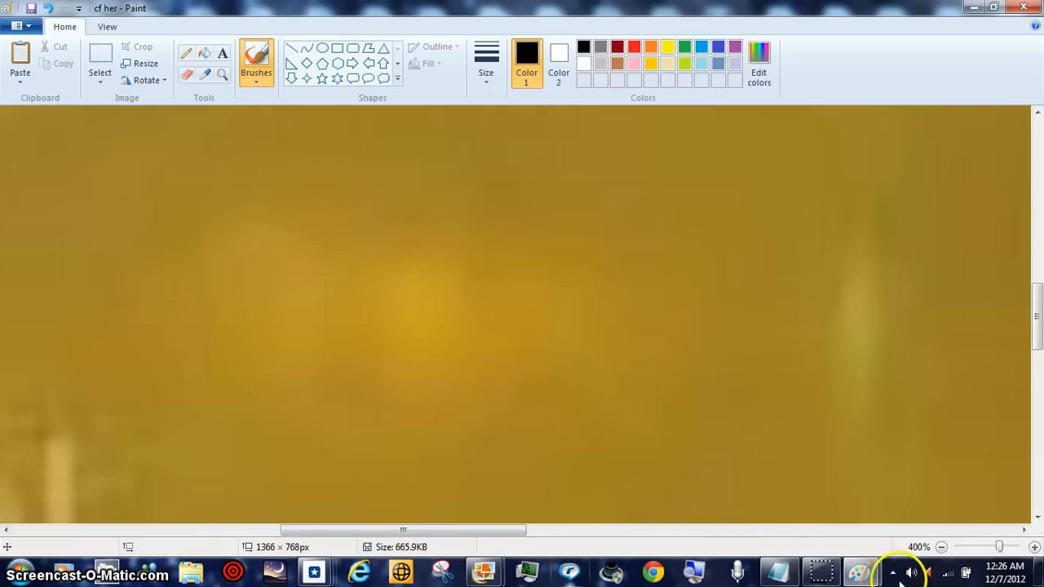
pyautogui.click(1034, 547)
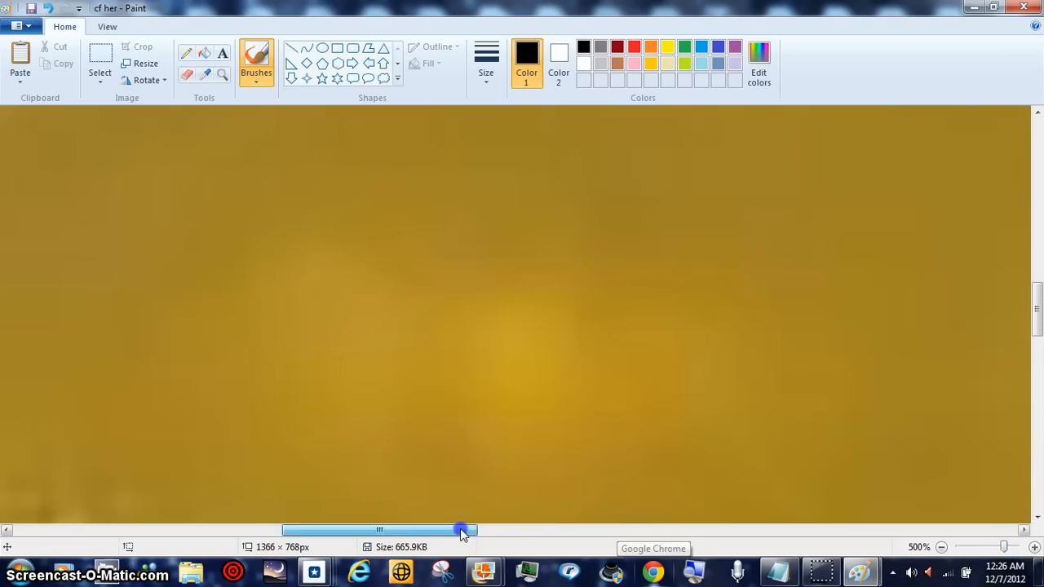
pyautogui.moveTo(461, 531); pyautogui.dragTo(416, 531)
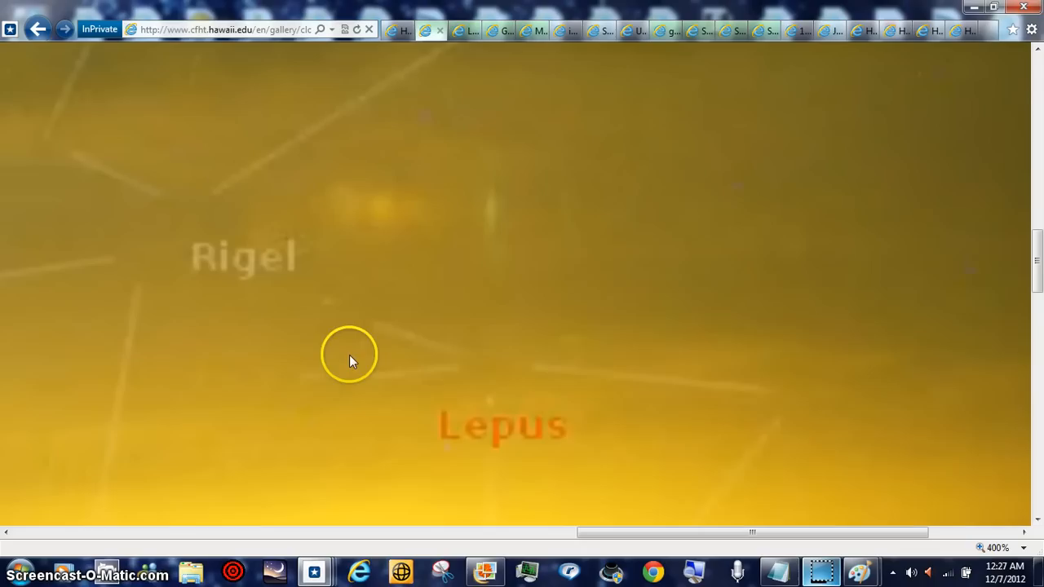
pyautogui.moveTo(594, 404)
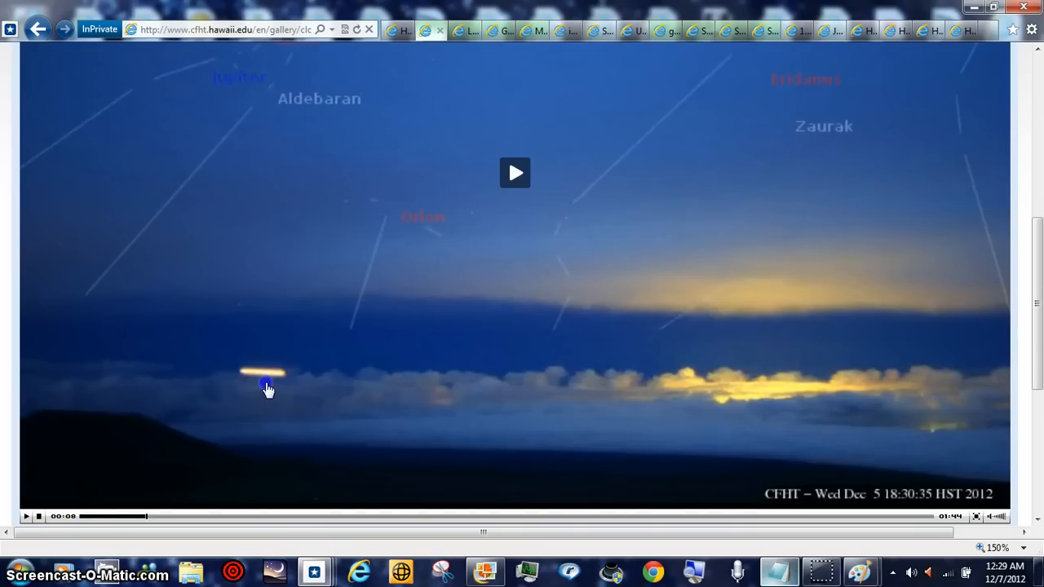
pyautogui.moveTo(31, 519)
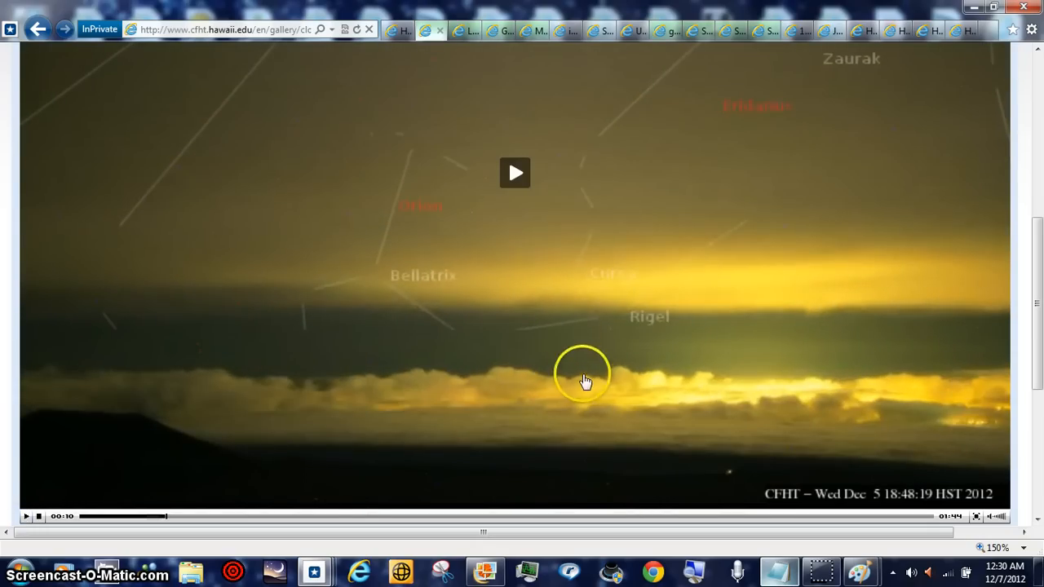
pyautogui.moveTo(256, 526)
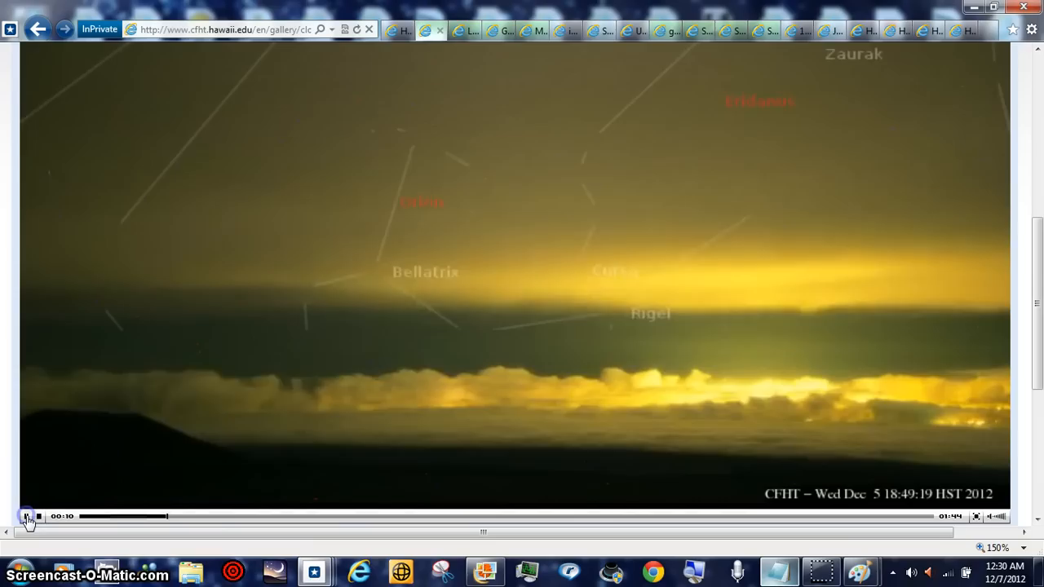
# Step: Resume the sky-cam video toward the 19:14:50 HST frame
pyautogui.click(27, 516)
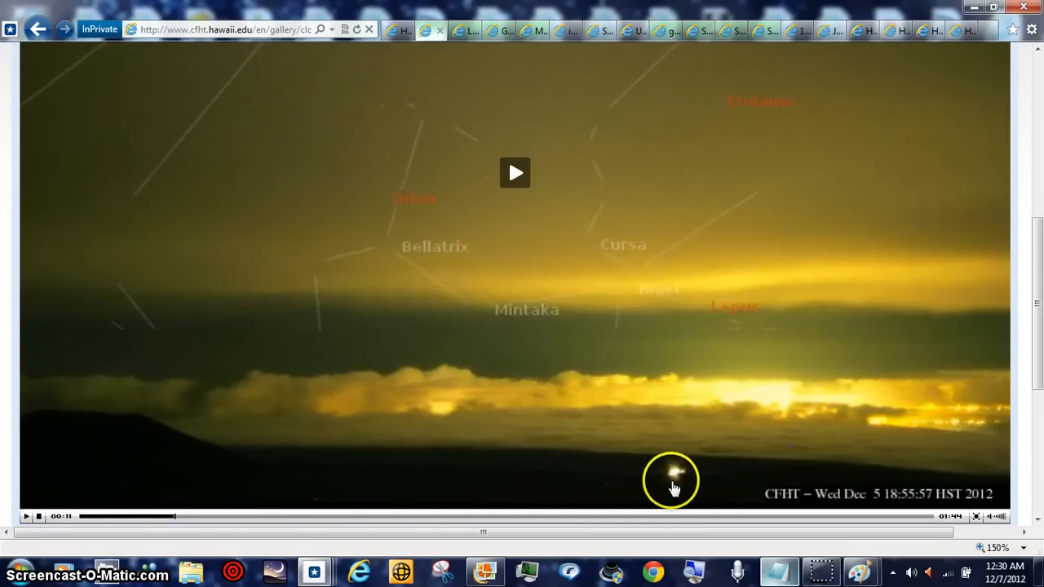
pyautogui.moveTo(29, 515)
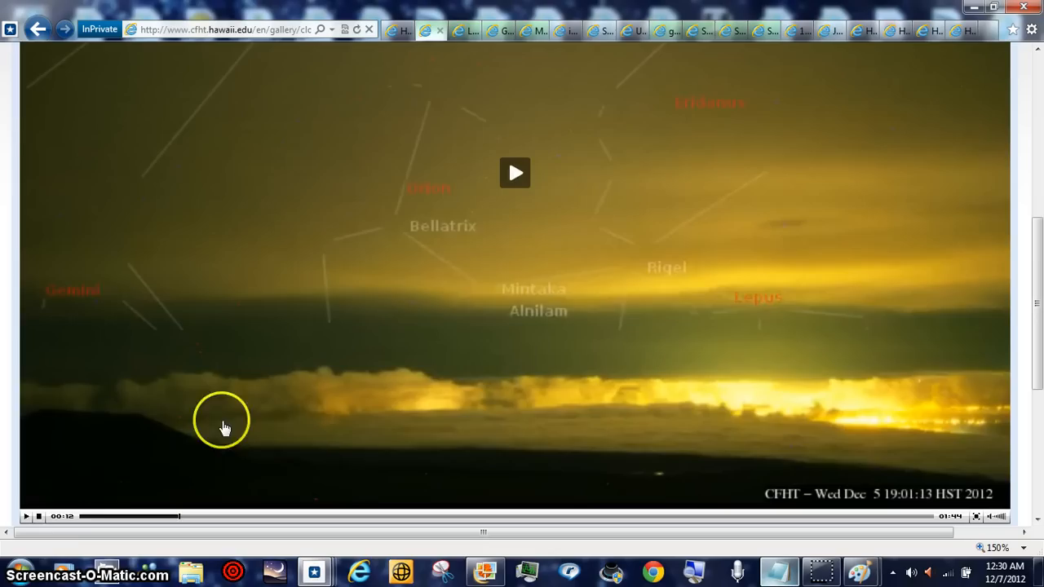
pyautogui.moveTo(27, 519)
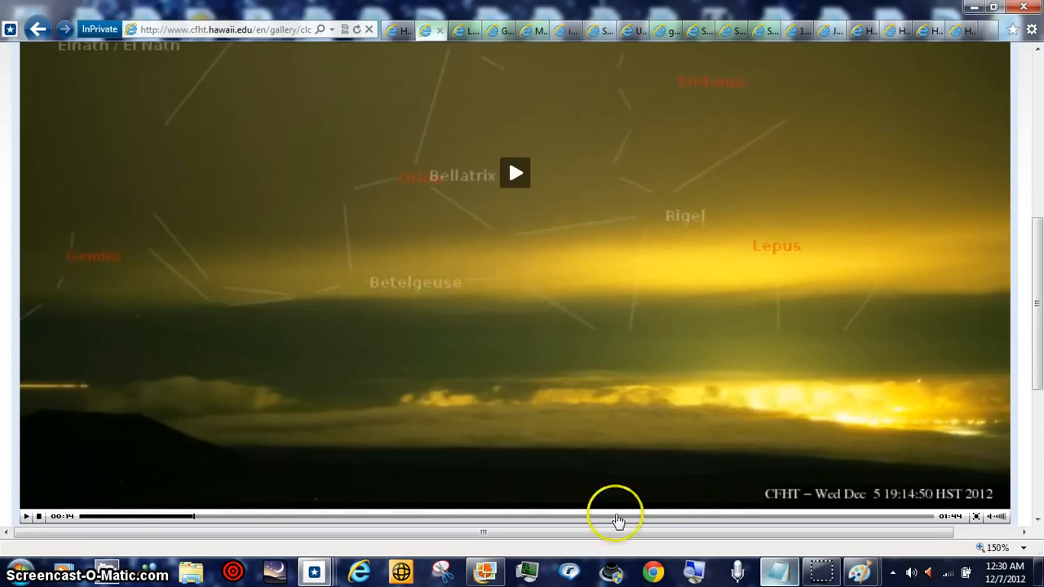
# Step: Scroll down through the page toward the 19:16:50 HST streak frame
pyautogui.scroll(-3)
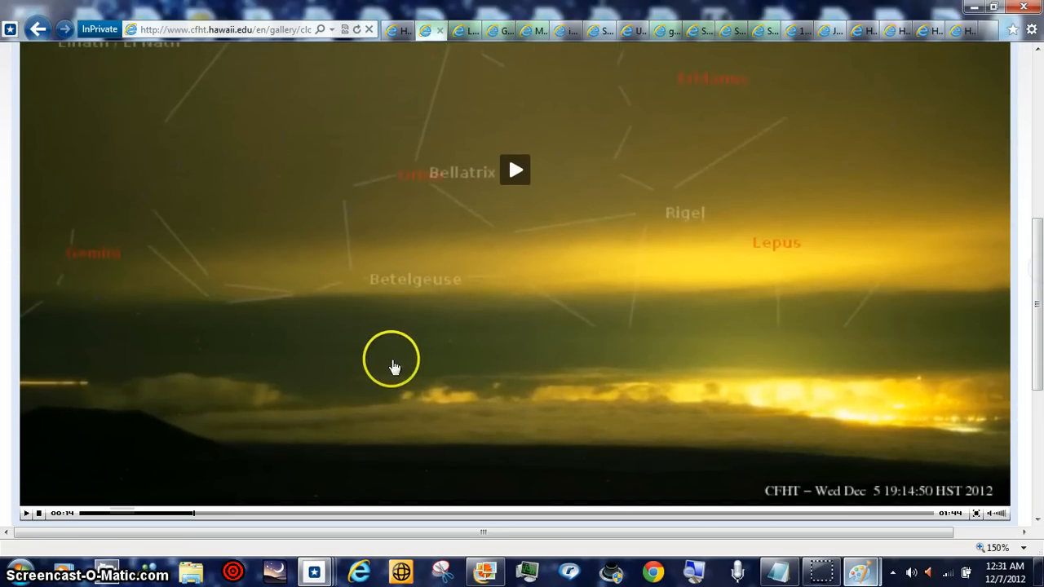
pyautogui.moveTo(172, 399)
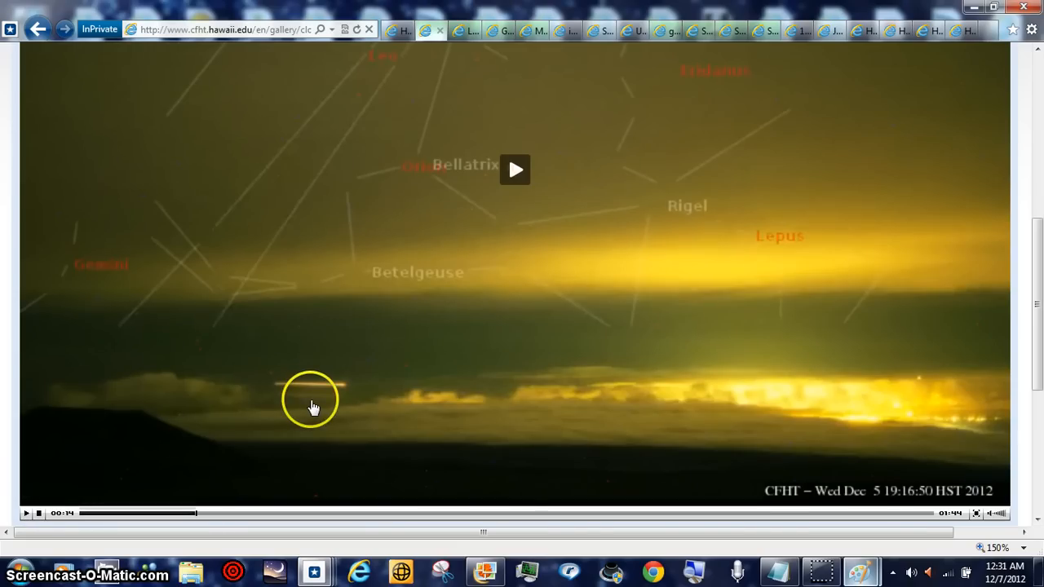
pyautogui.moveTo(821, 572)
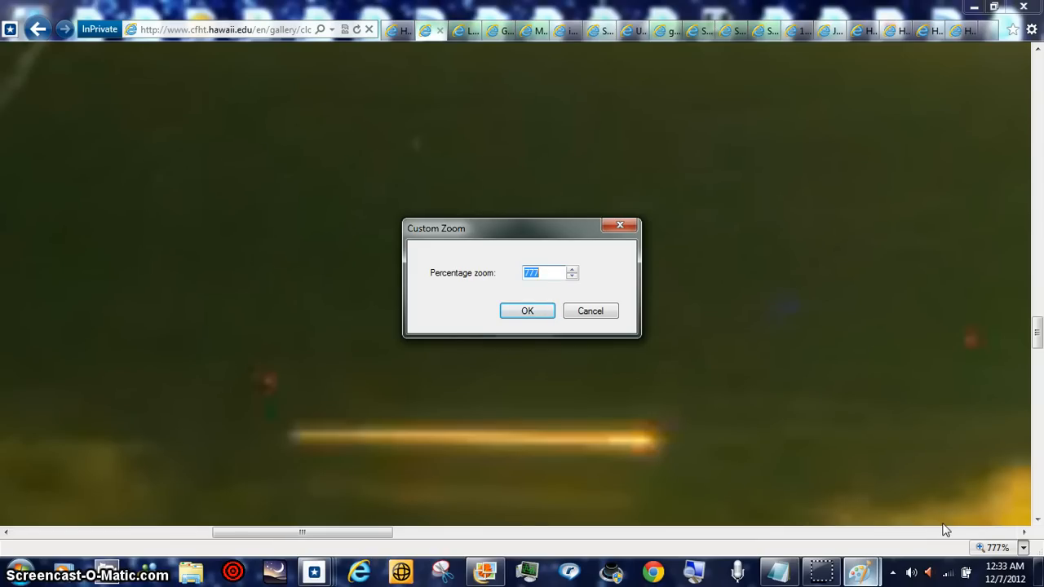
# Step: Apply an 888 percent custom zoom to the streak frame
pyautogui.write('888')
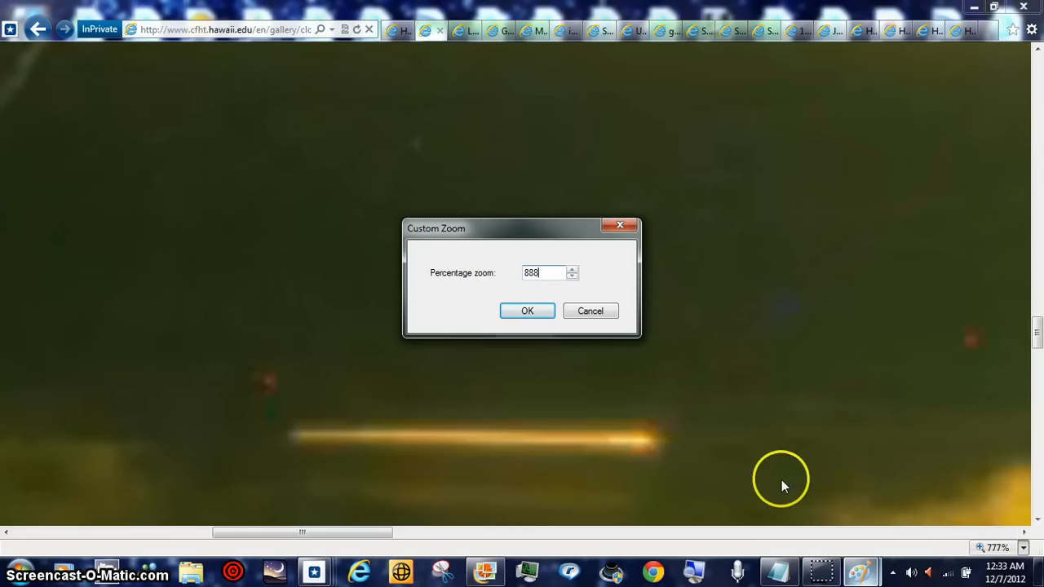
pyautogui.click(527, 311)
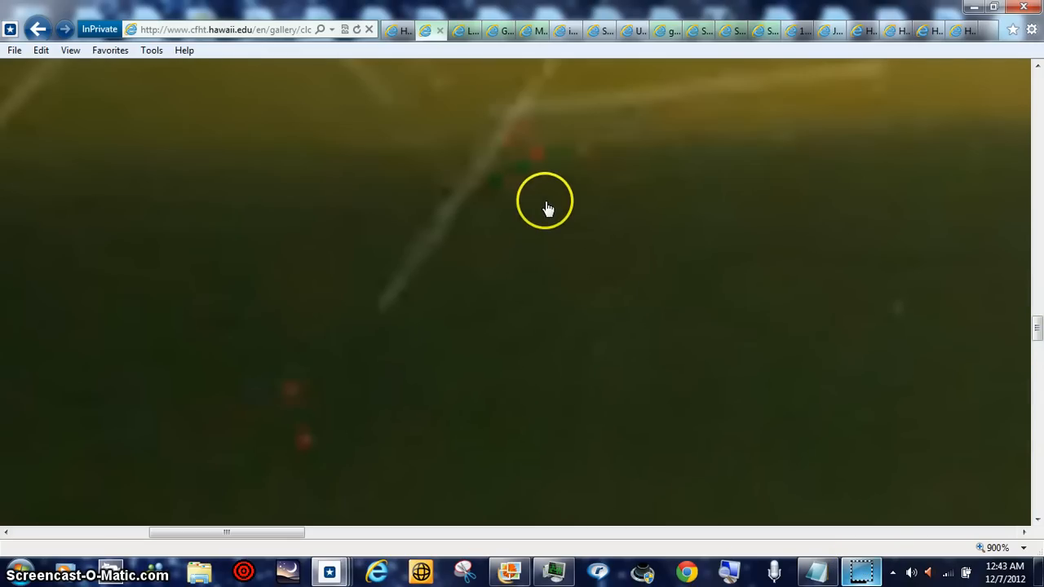